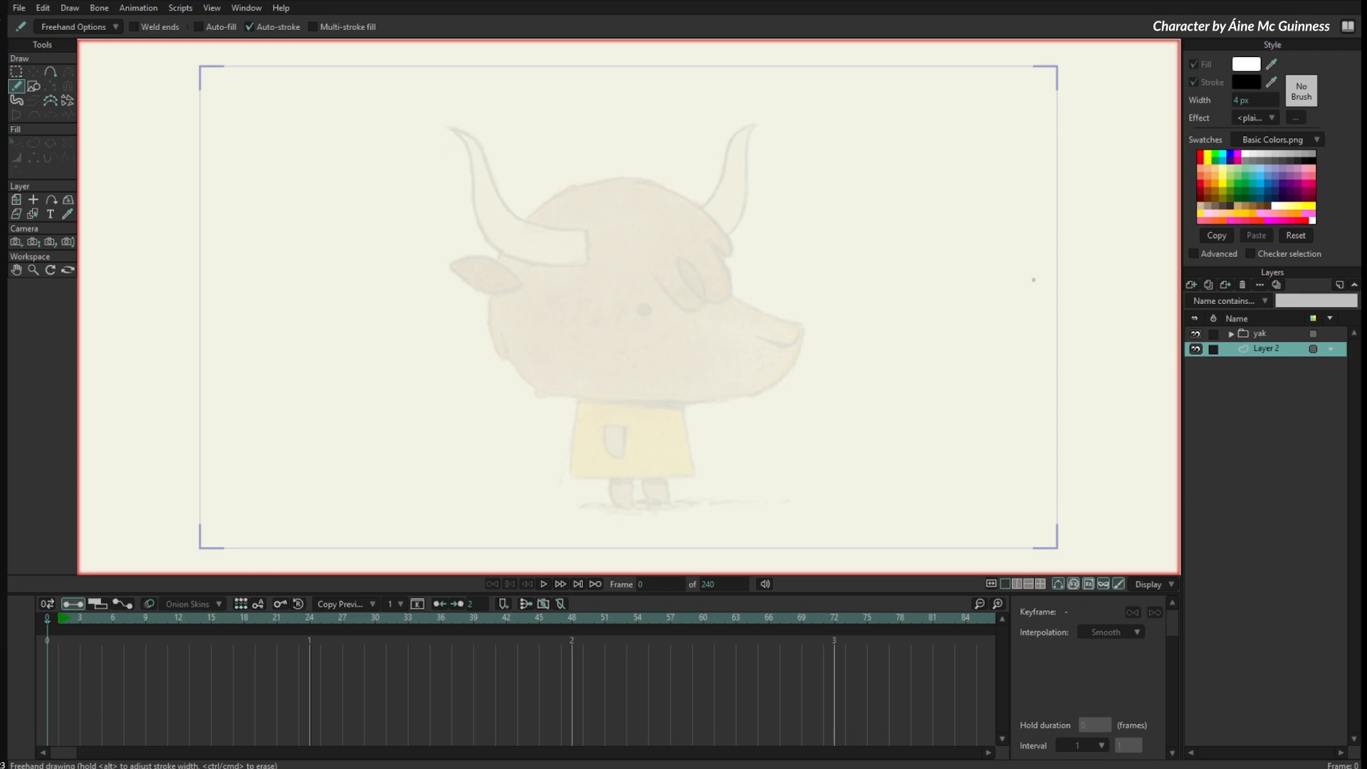
mouse_move(548, 190)
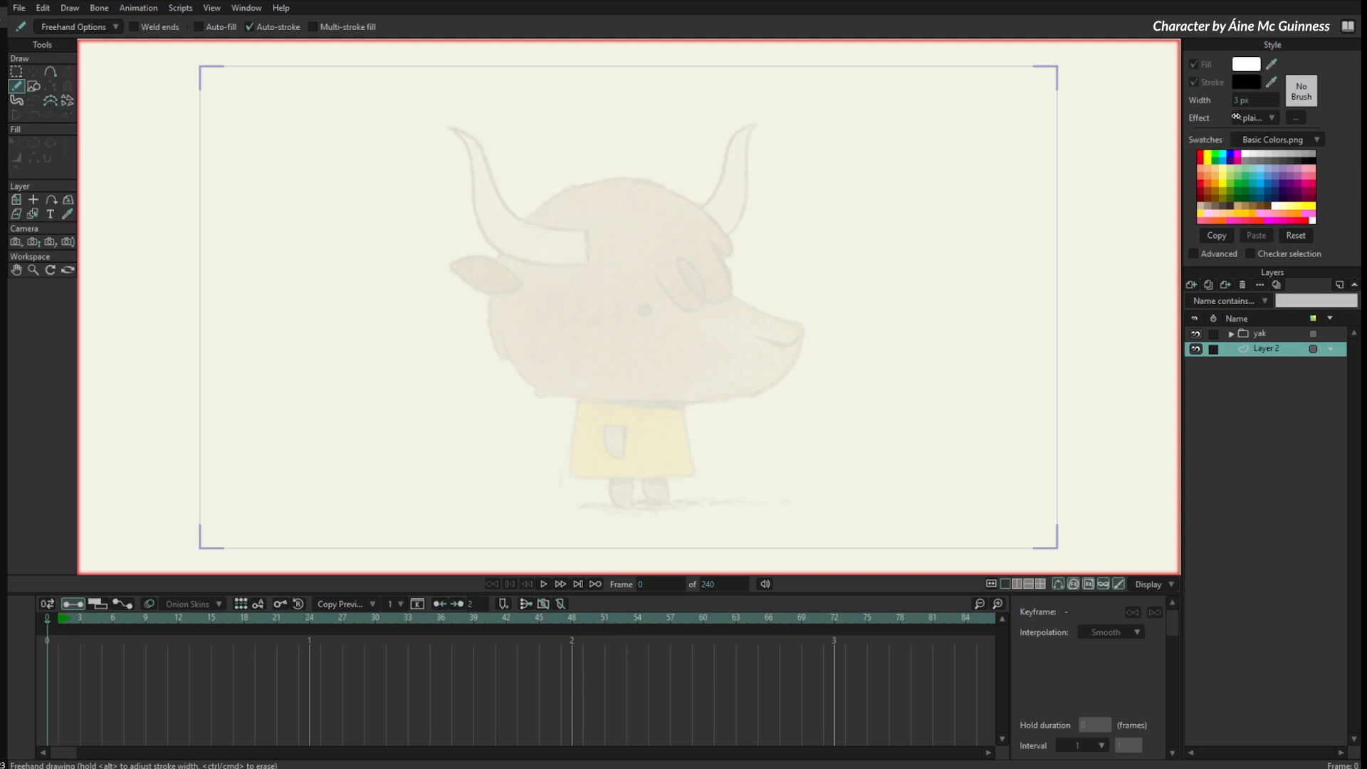
Step: Outline the yak's head curve, snout, head top, both horns, ear and eye with black strokes
left_click_drag(567, 188, 490, 294)
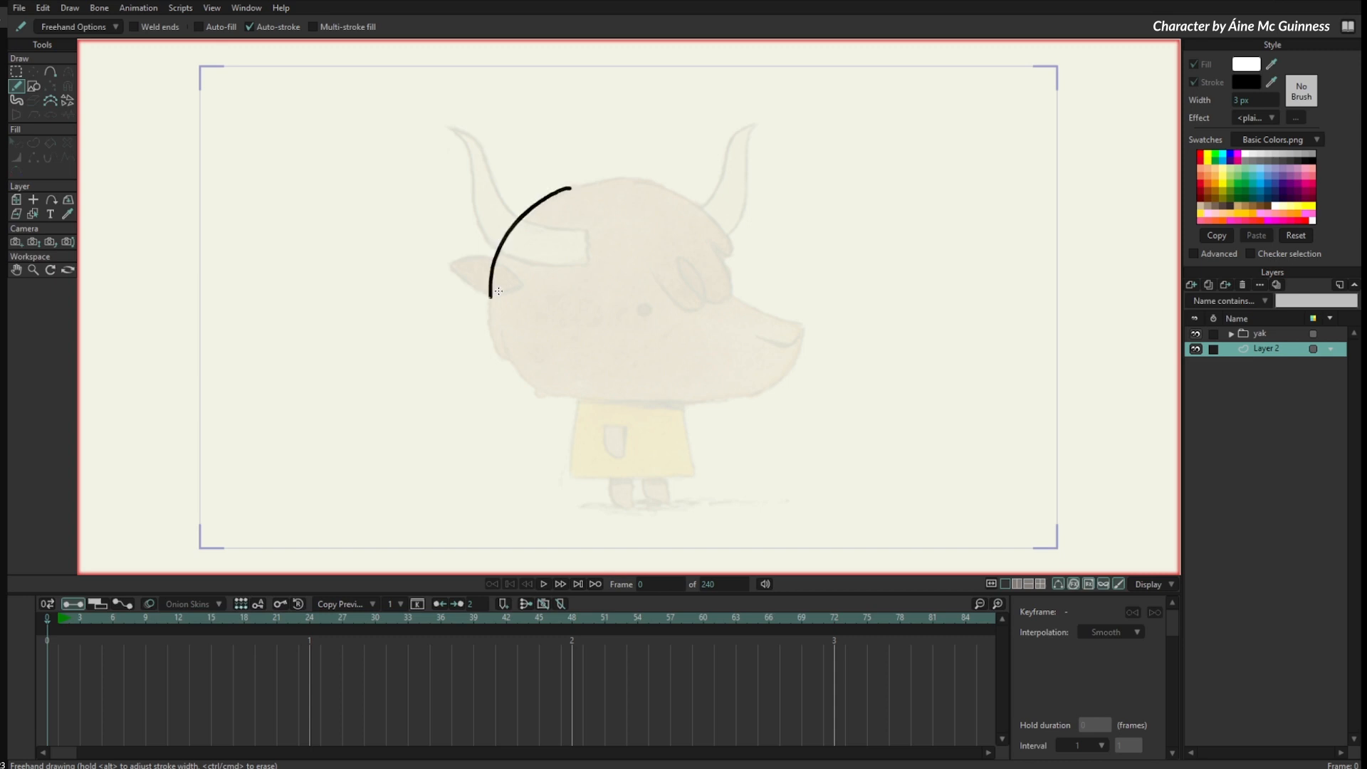
left_click_drag(495, 291, 538, 395)
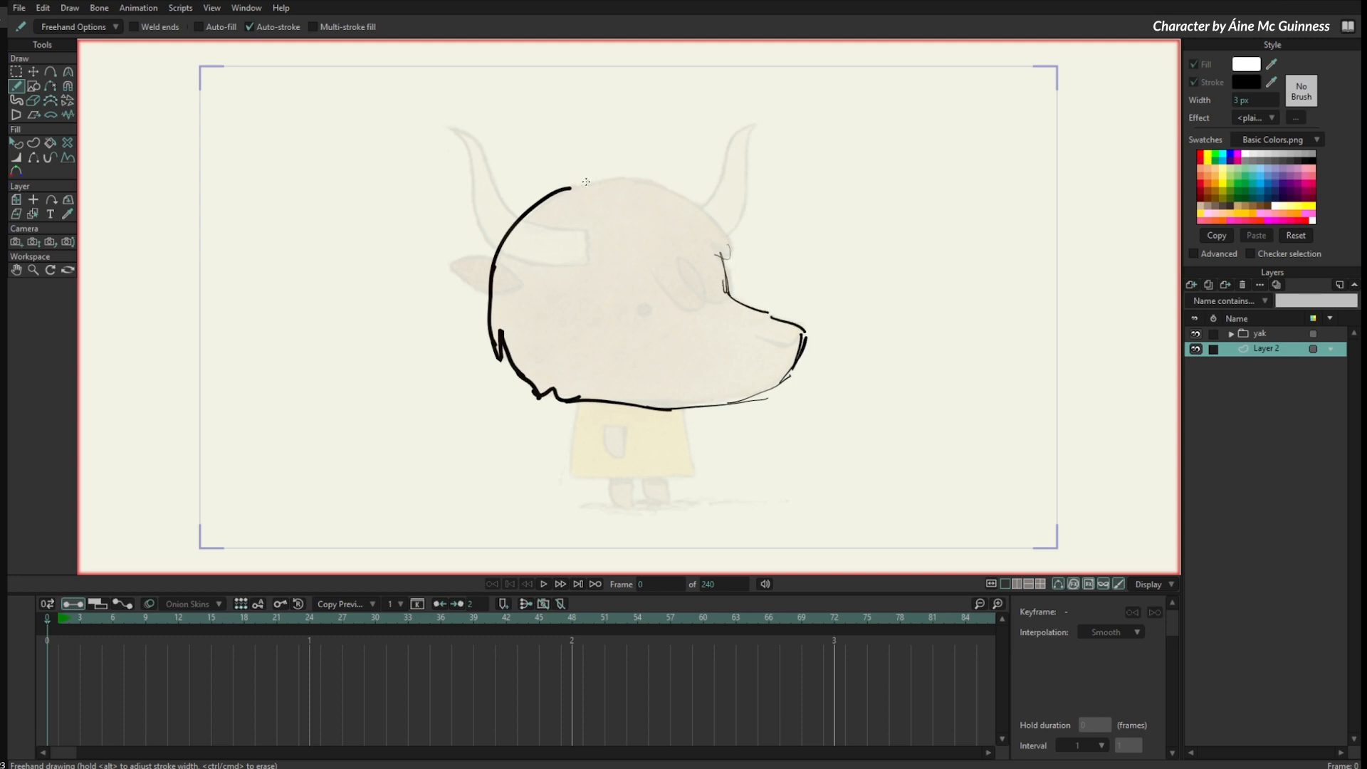
left_click_drag(558, 184, 723, 254)
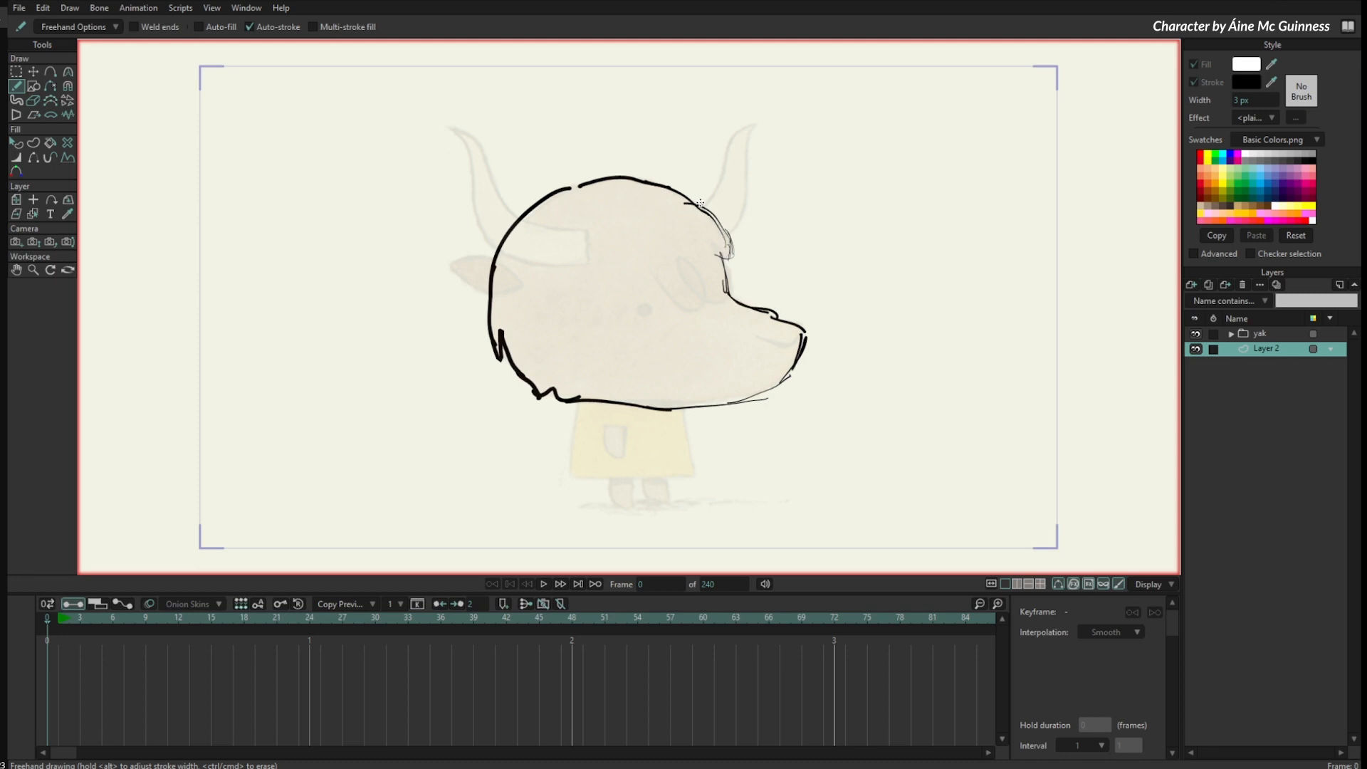
left_click_drag(719, 213, 754, 123)
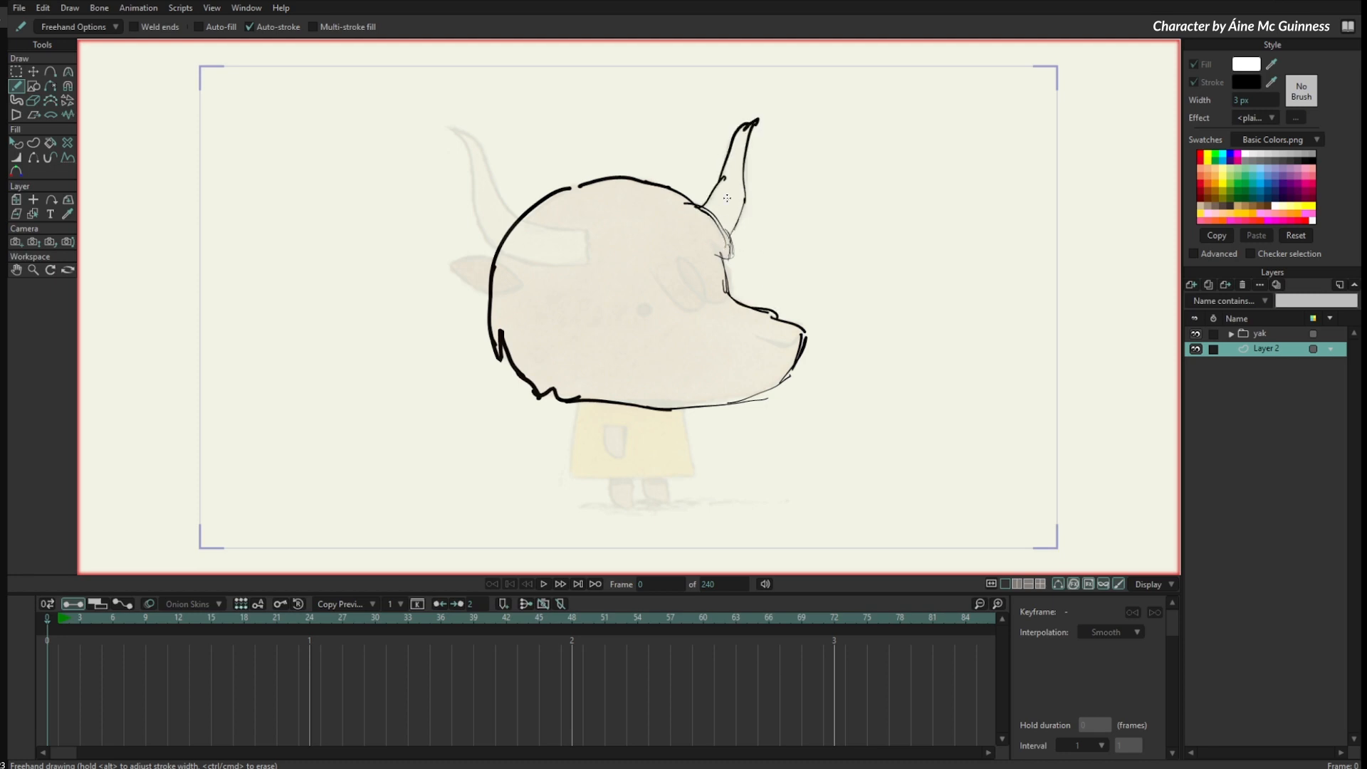
left_click_drag(497, 139, 566, 253)
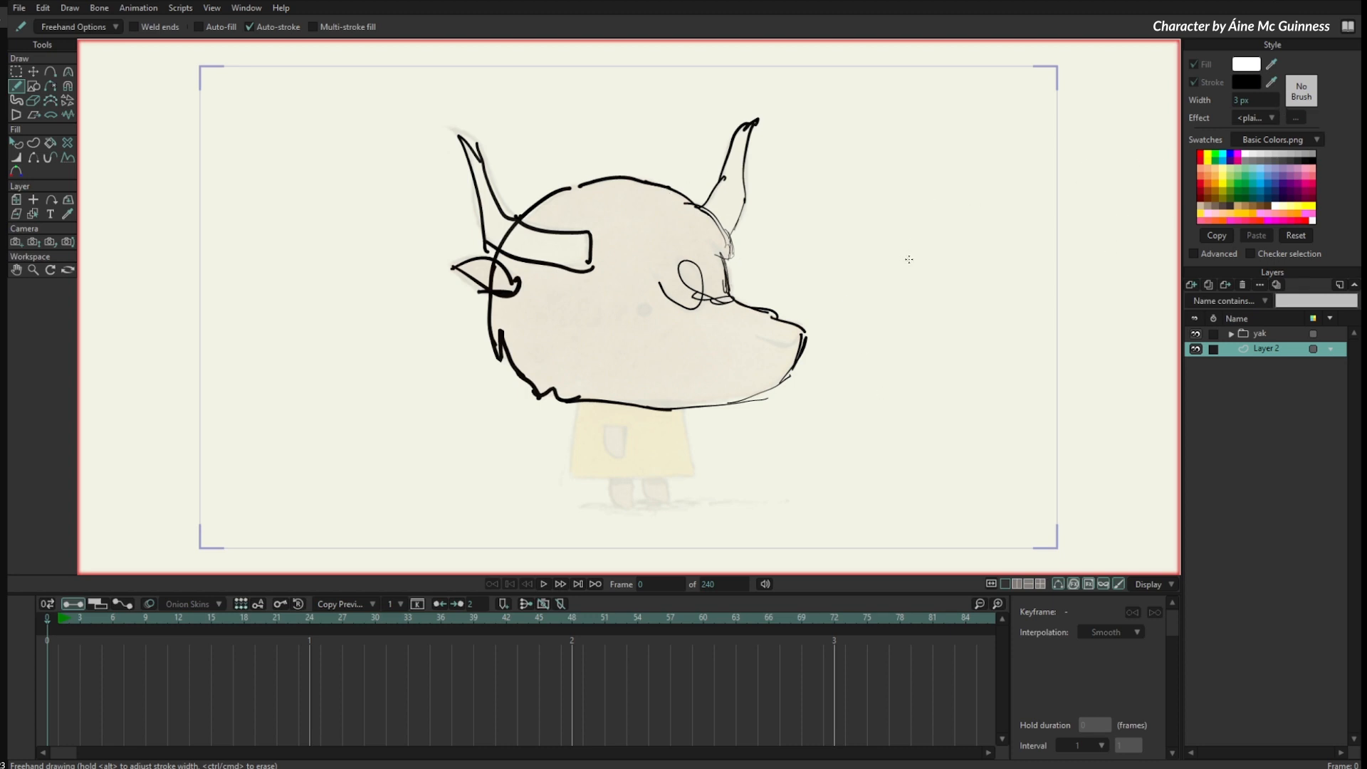
mouse_move(917, 312)
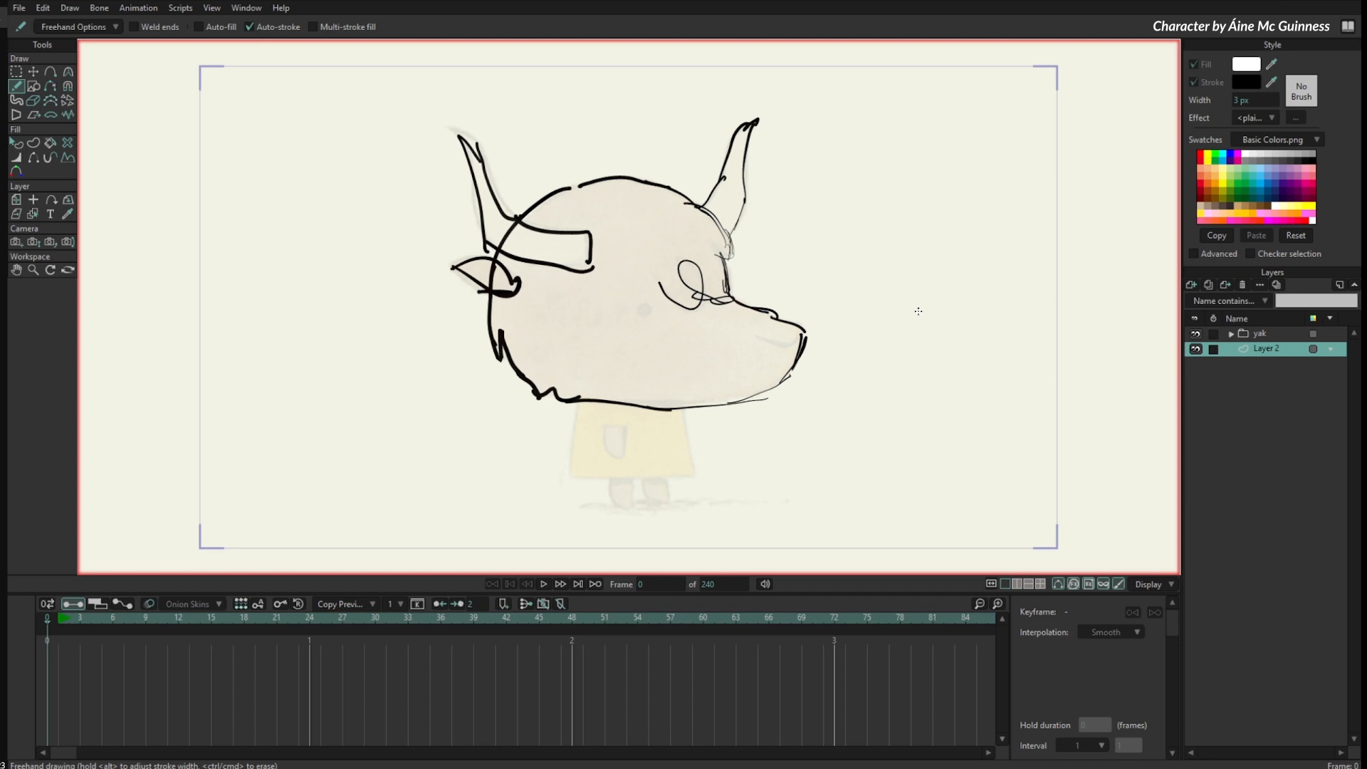
mouse_move(964, 309)
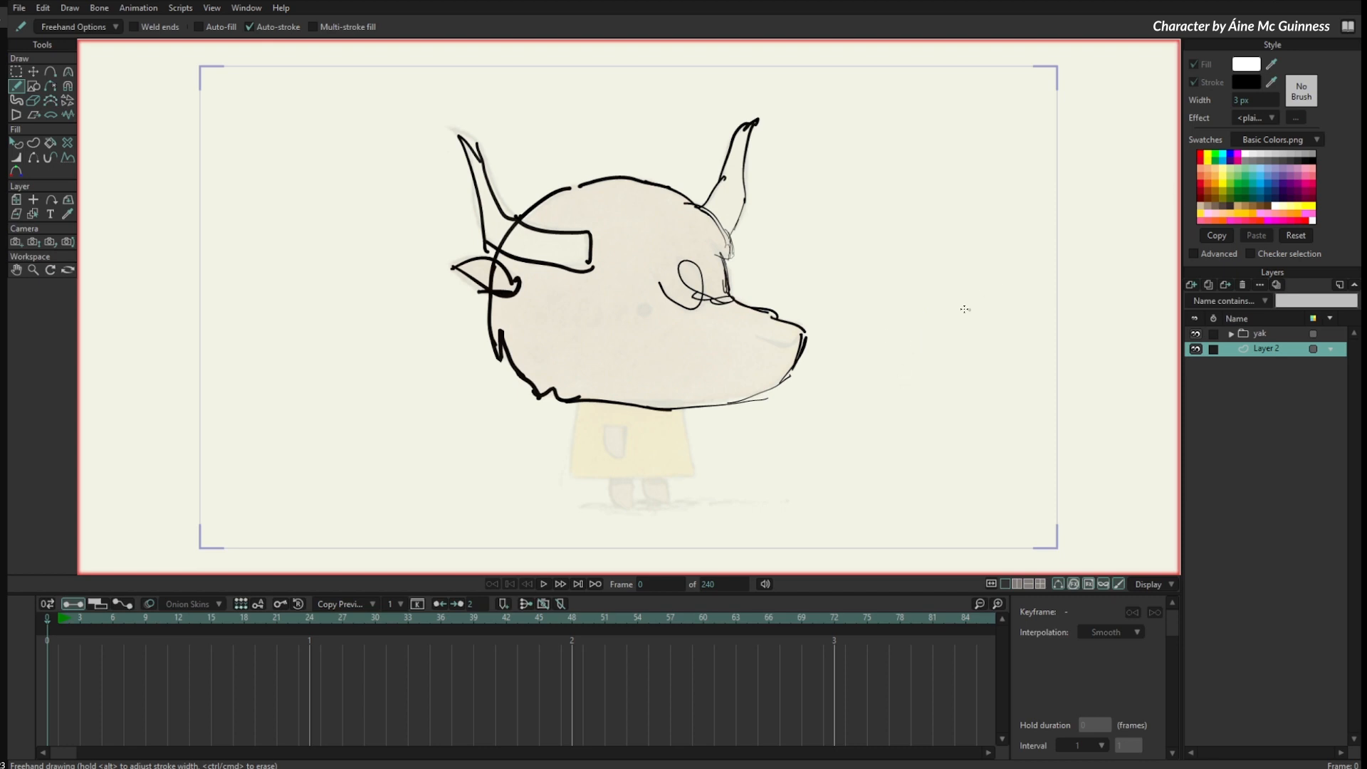
Step: Apply a textured brush to new strokes and trace the yak's body and legs with it
left_click(1300, 91)
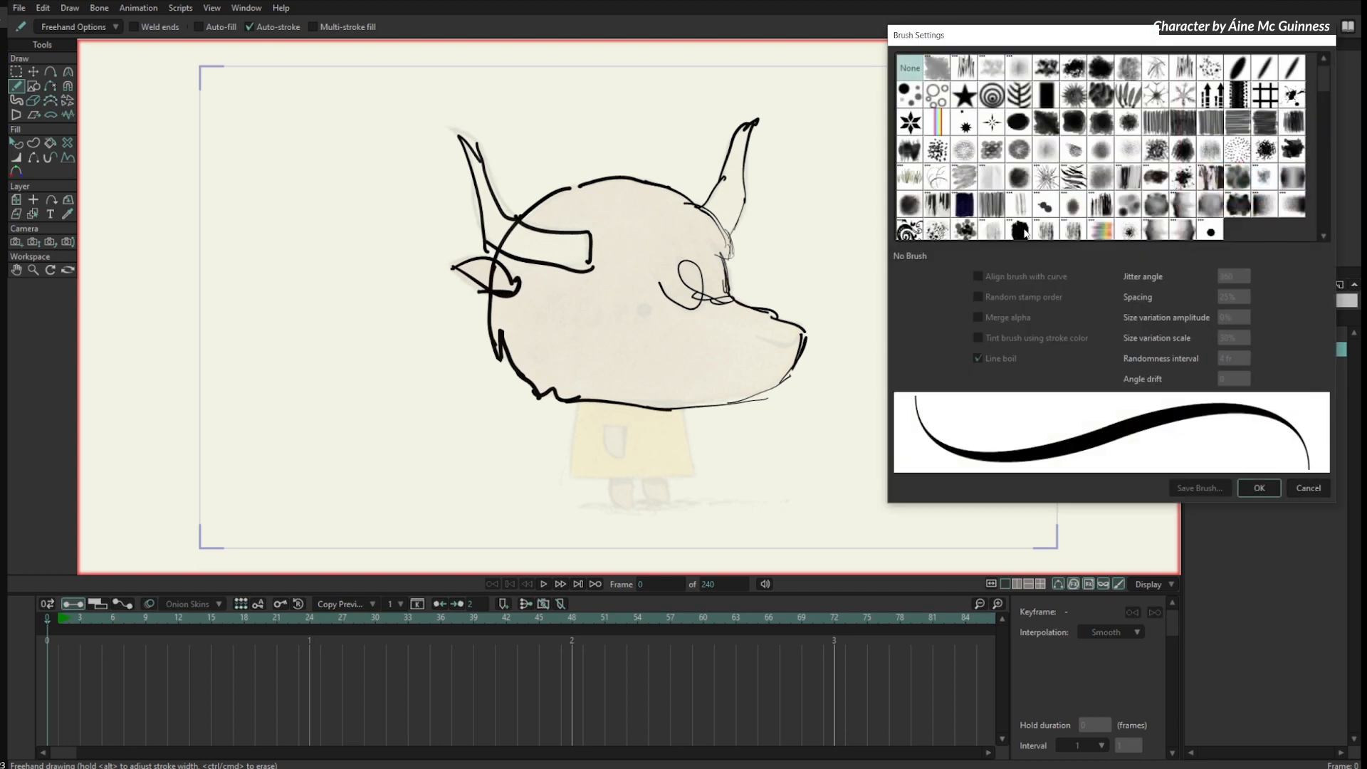
left_click(1257, 488)
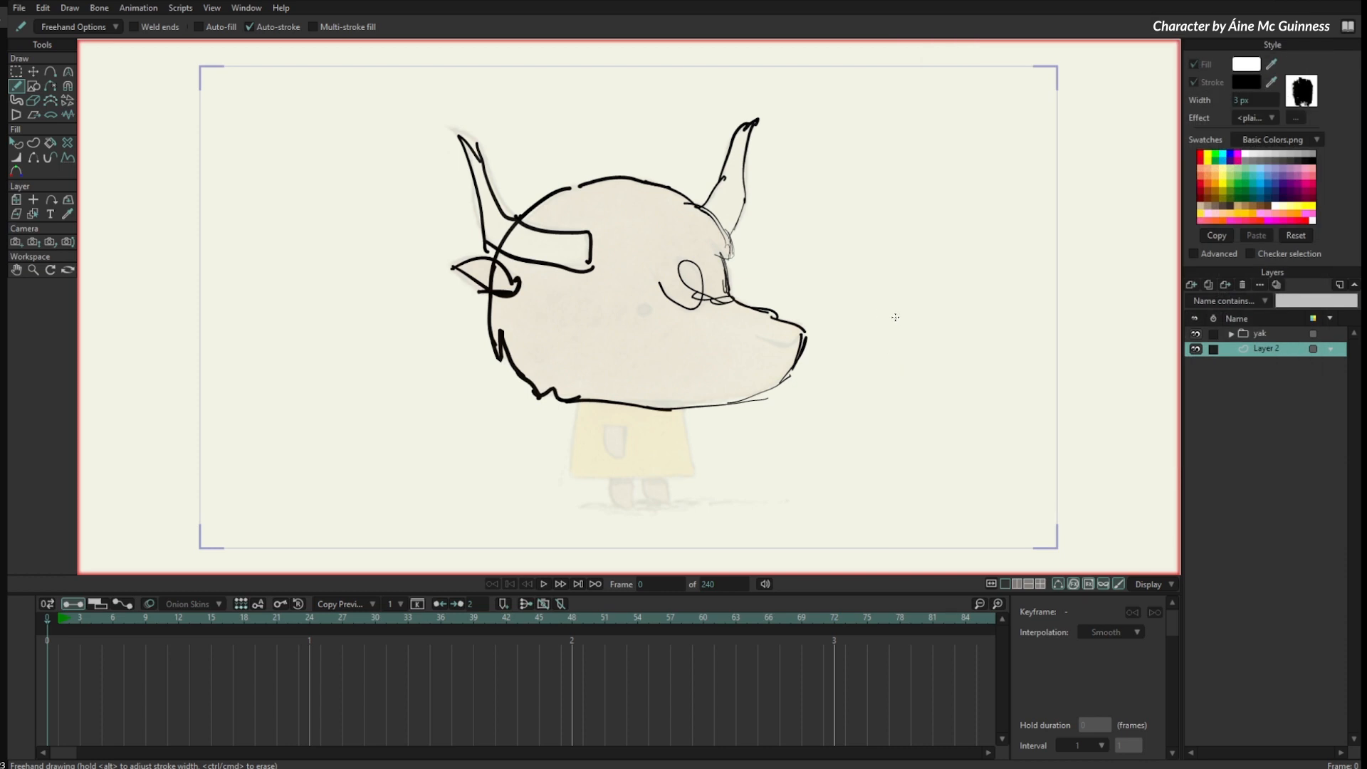
left_click_drag(820, 305, 1047, 375)
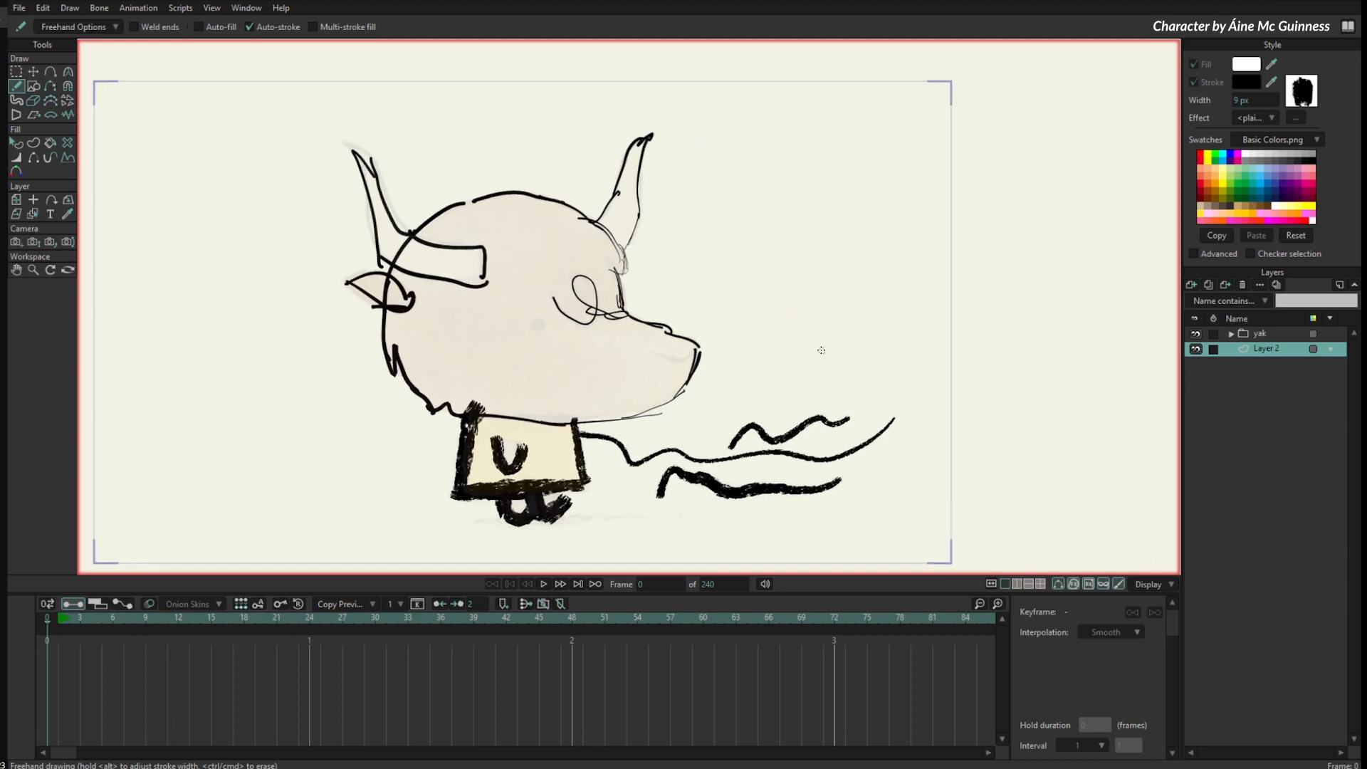
mouse_move(33, 113)
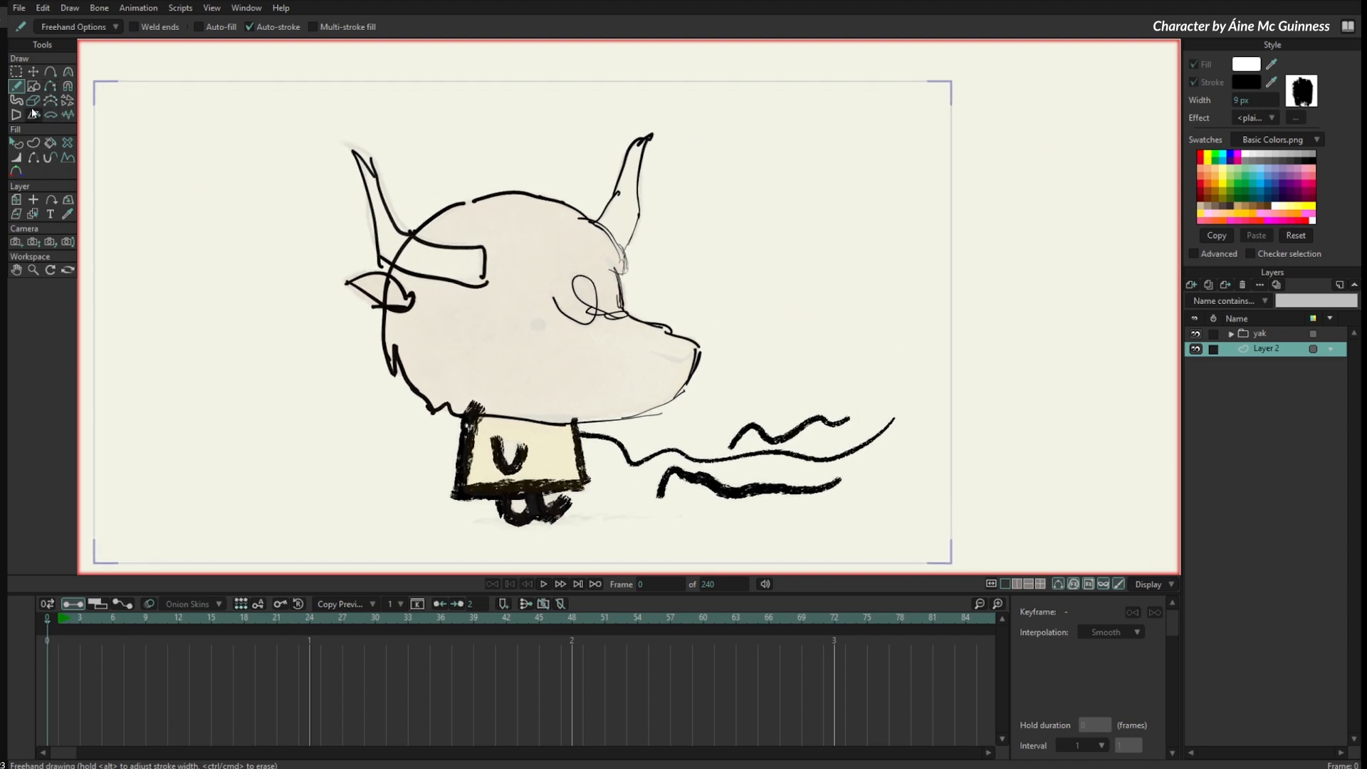
left_click(34, 114)
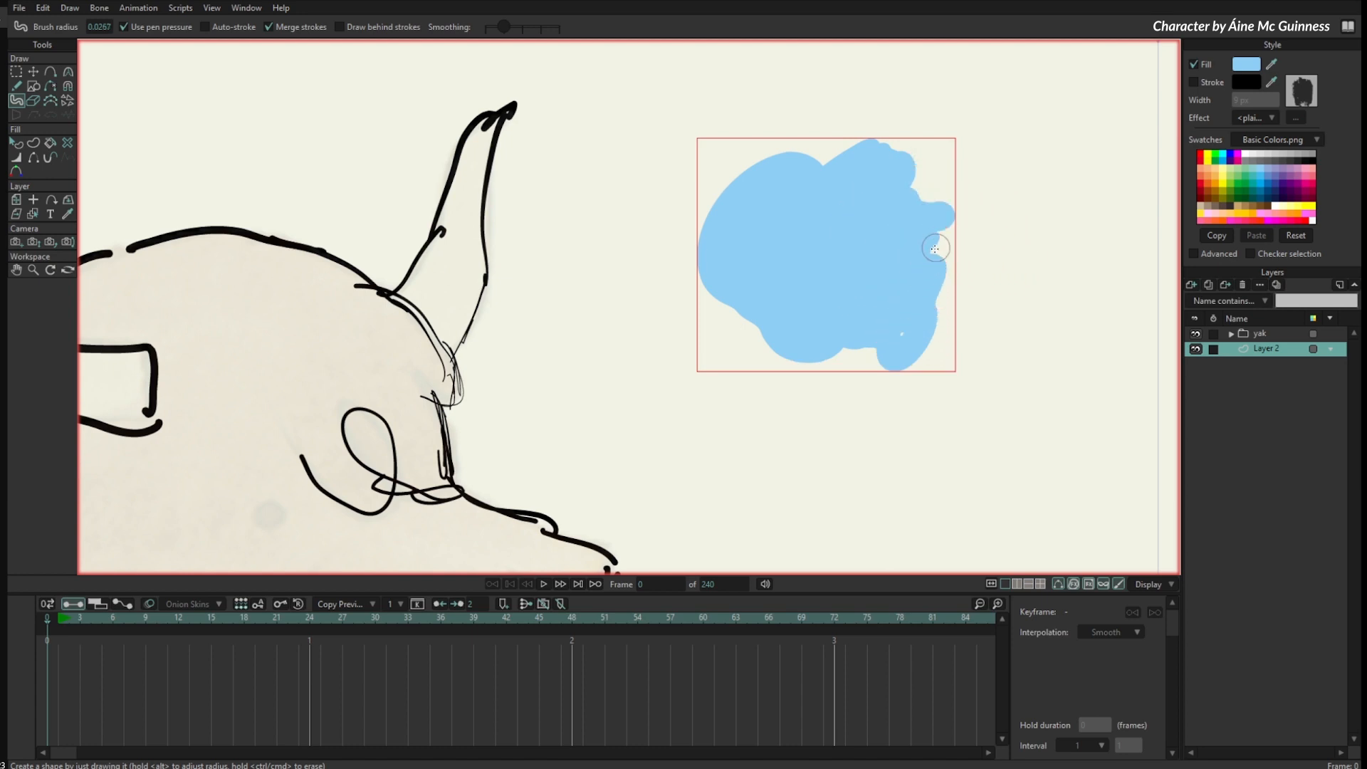
Step: Paint a light blue blob beside the yak's head and extend it to the right
left_click_drag(934, 247, 846, 360)
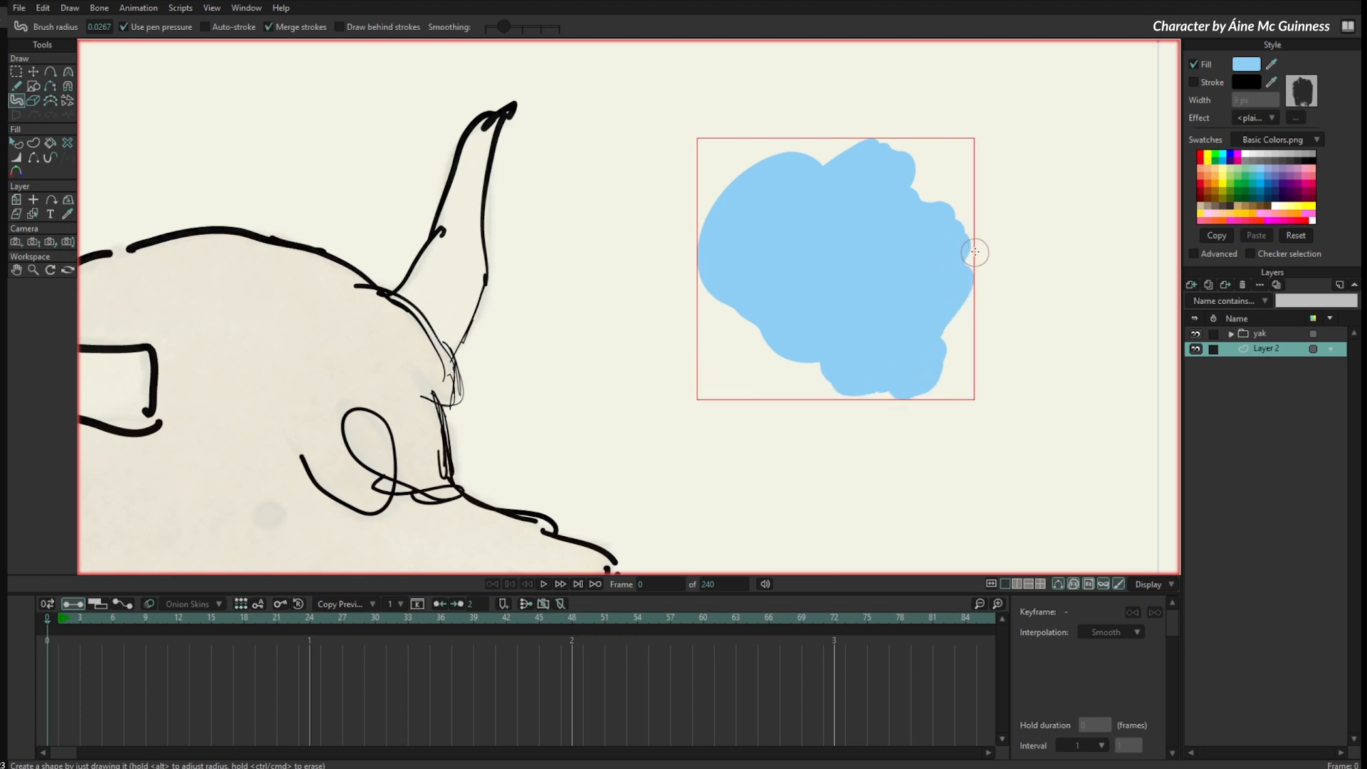
left_click_drag(972, 253, 1011, 228)
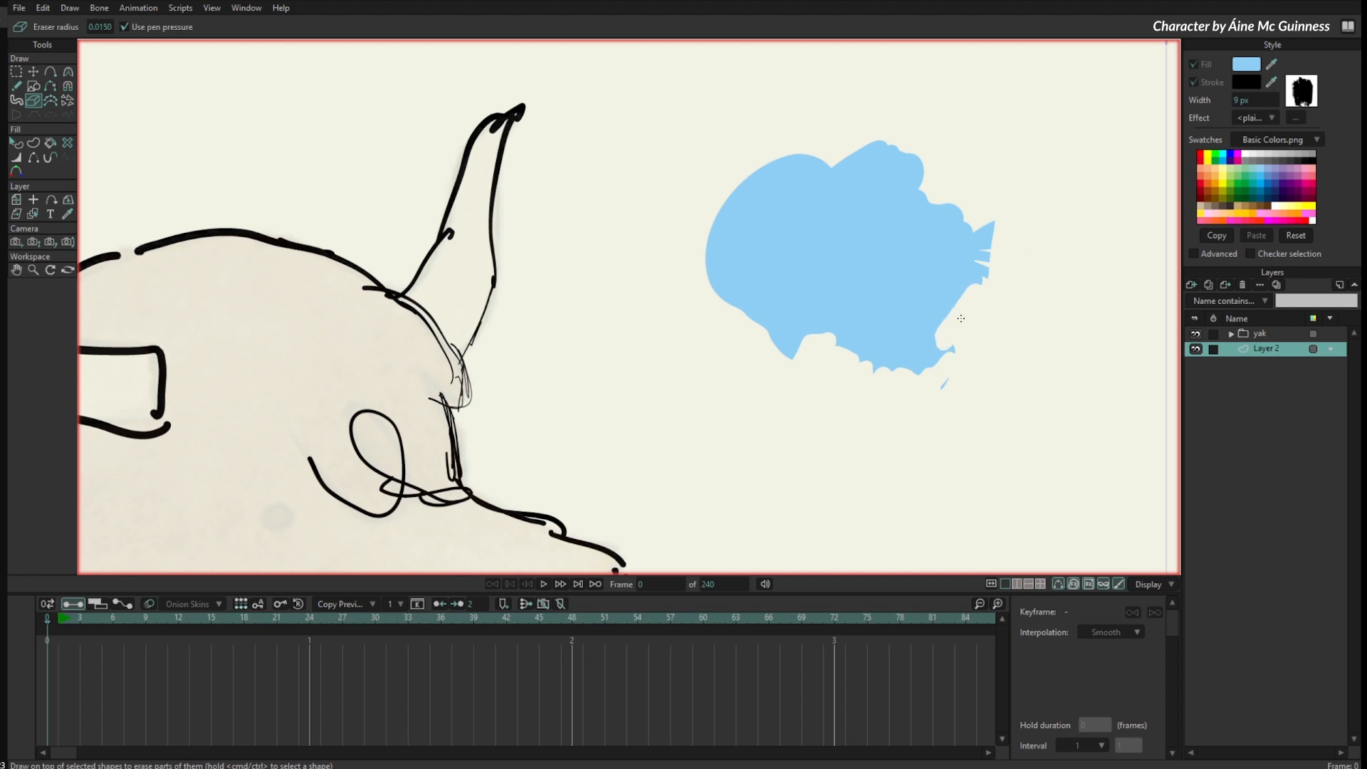
Step: Erase gaps along the yak's right horn outline, then return to freehand fill painting
left_click(948, 318)
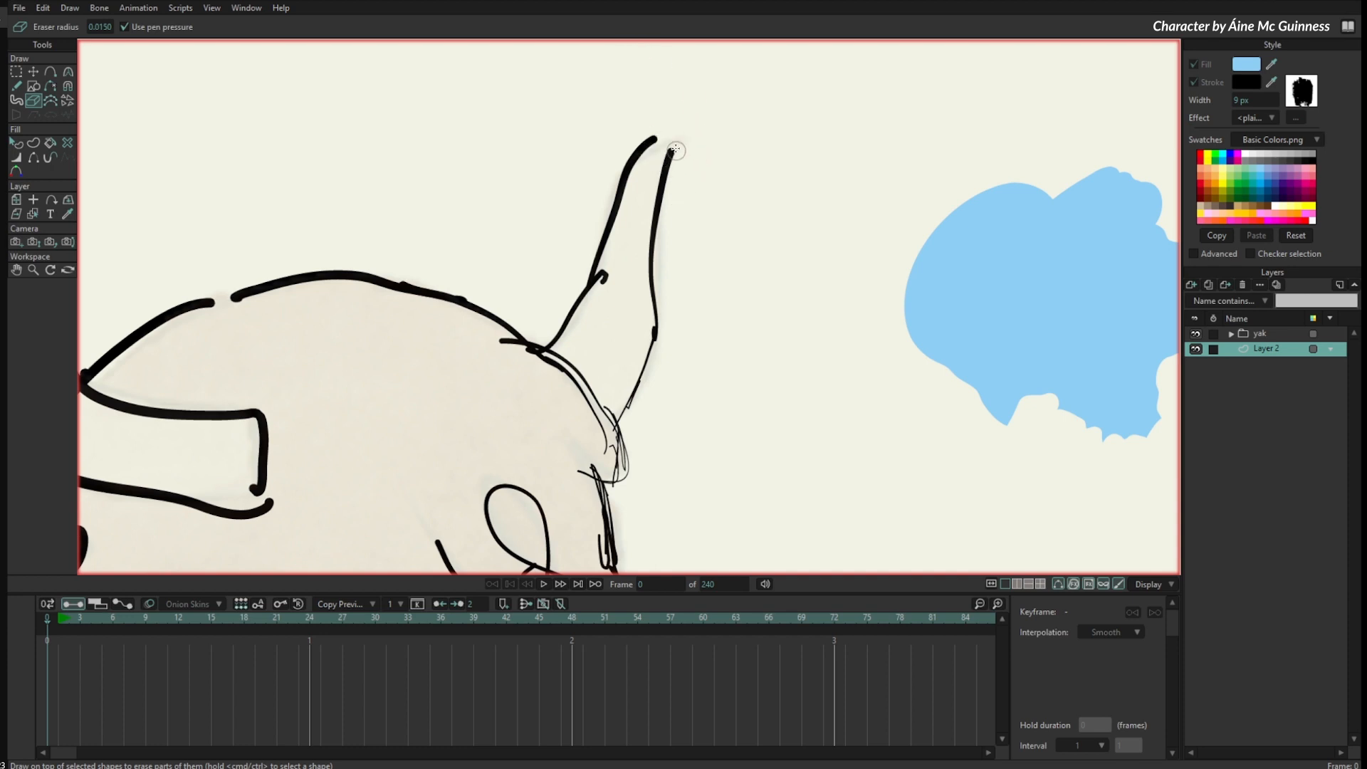
left_click_drag(675, 150, 636, 296)
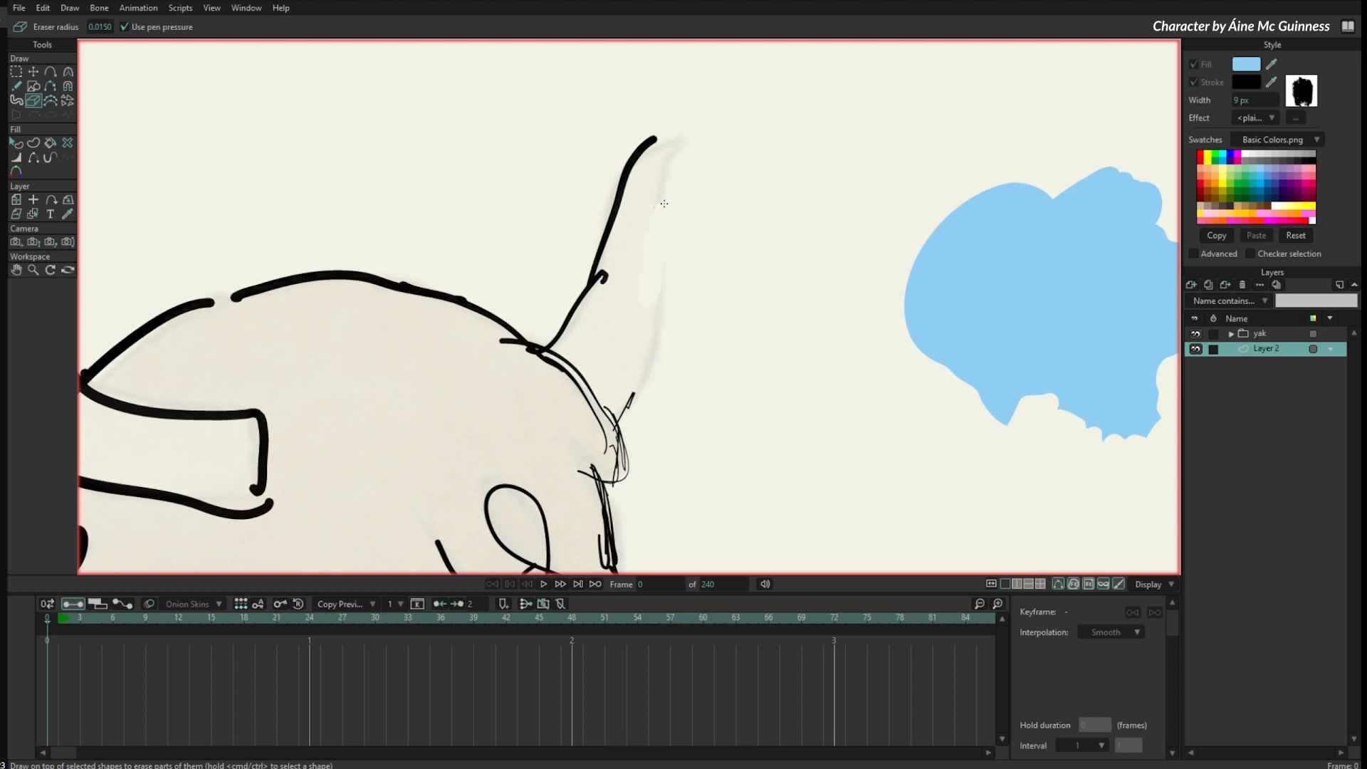
left_click_drag(610, 184, 596, 262)
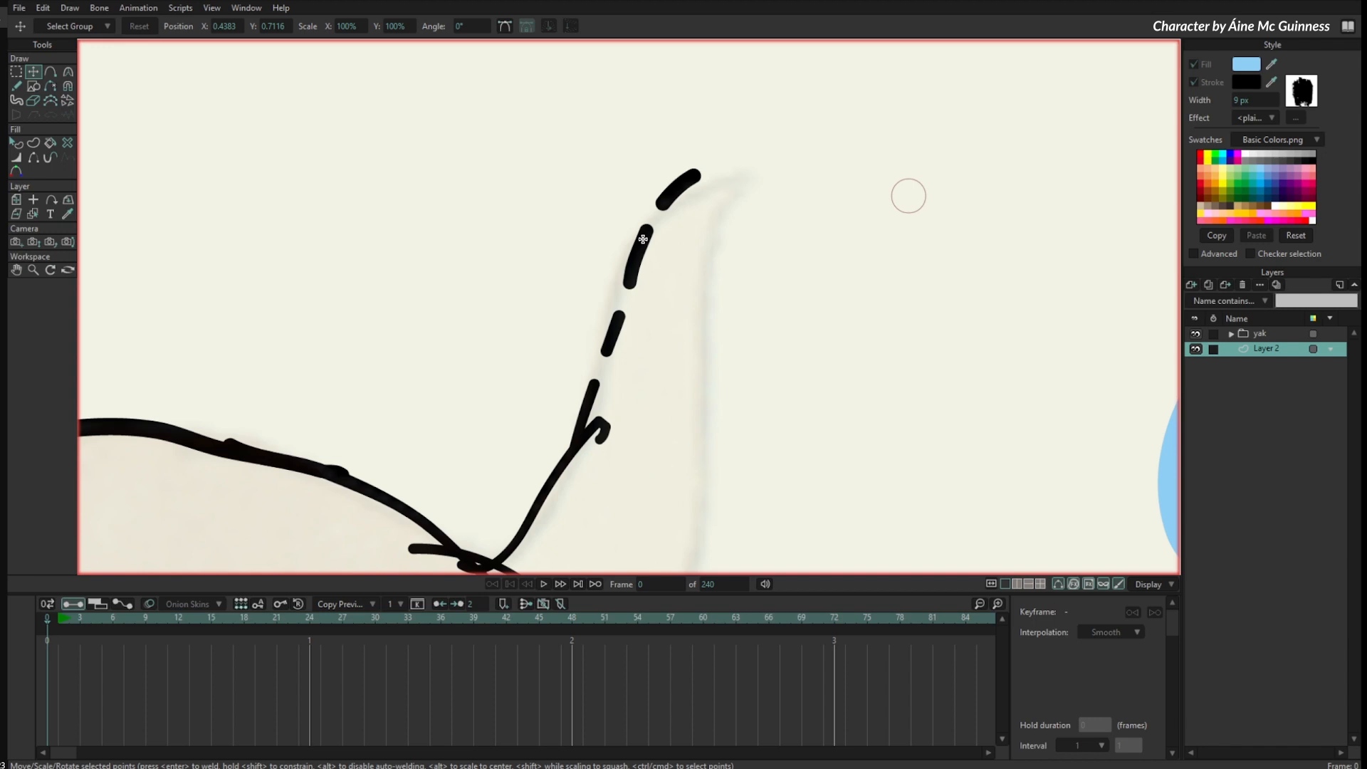
left_click(33, 99)
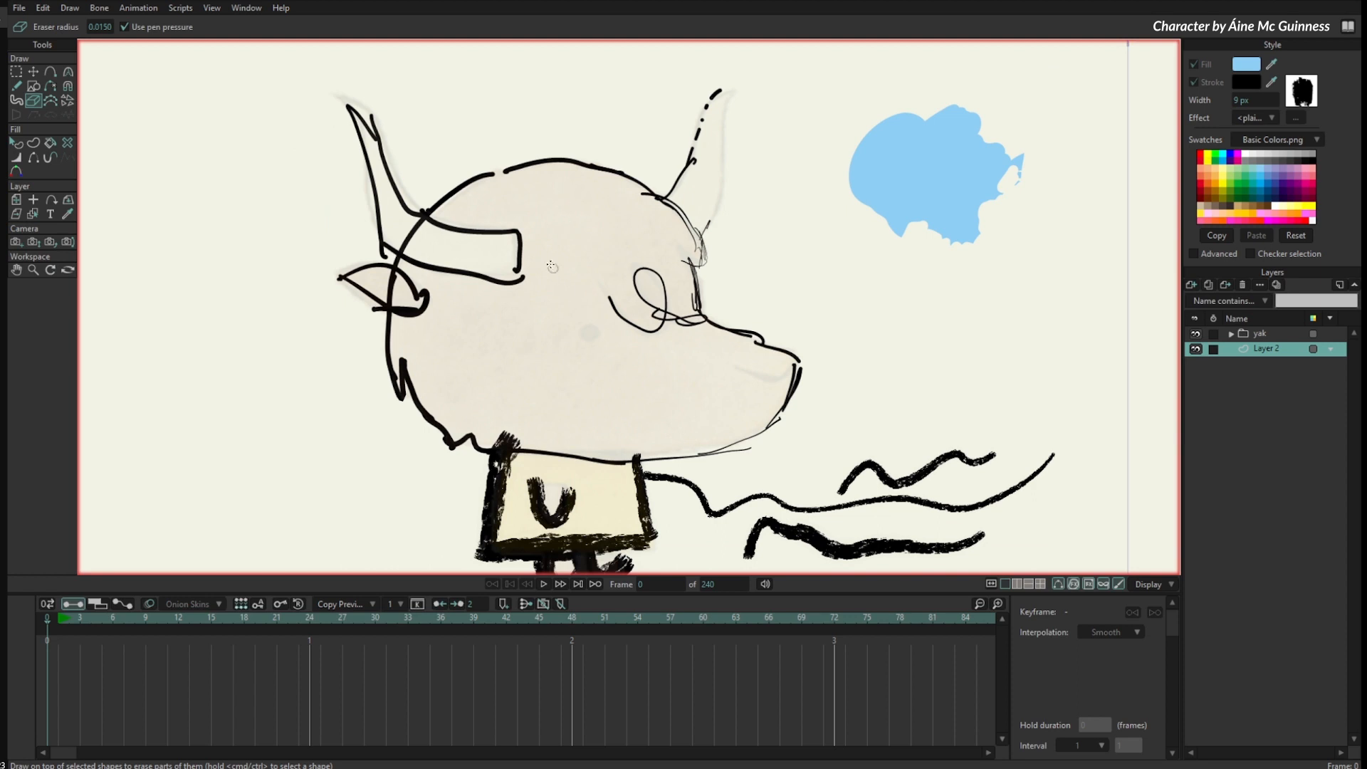
left_click(16, 85)
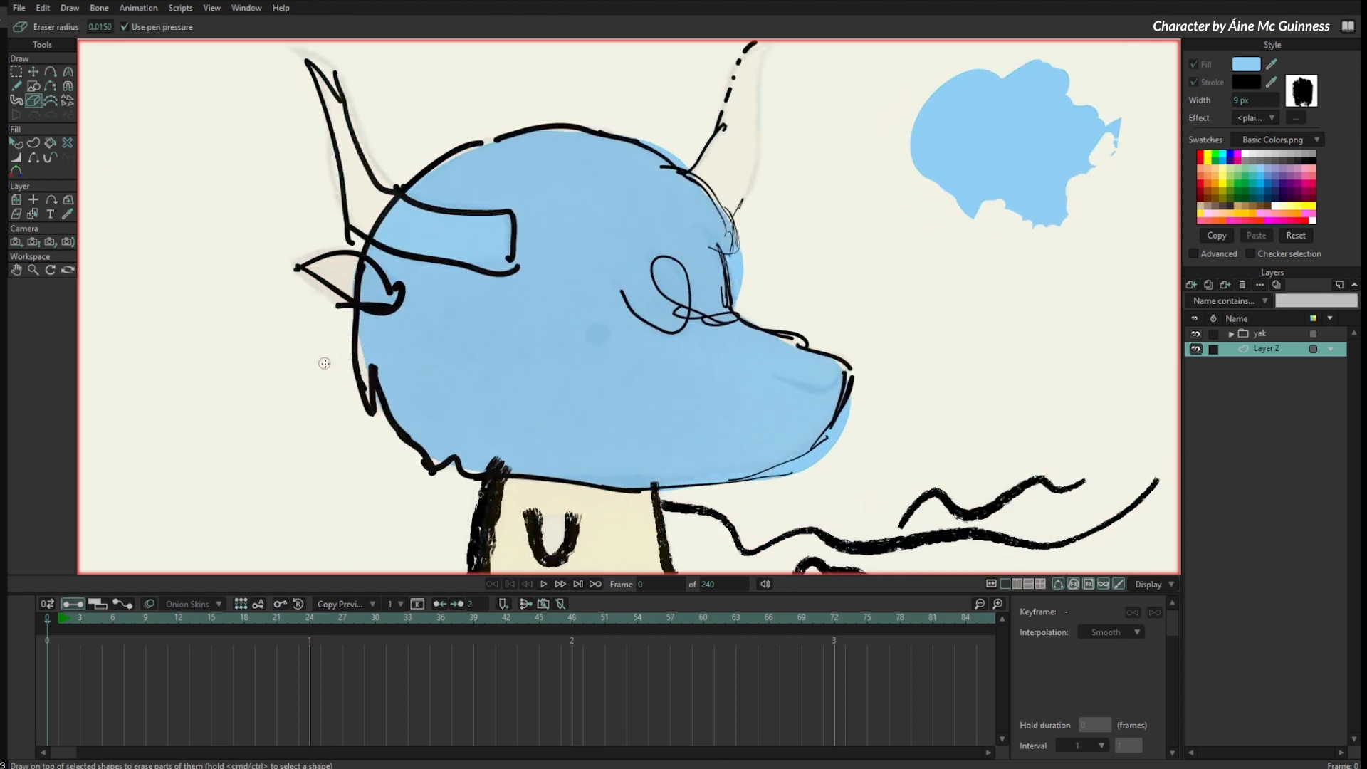
Step: Erase blue fill from the left edge of the yak's head
left_click_drag(348, 348, 374, 410)
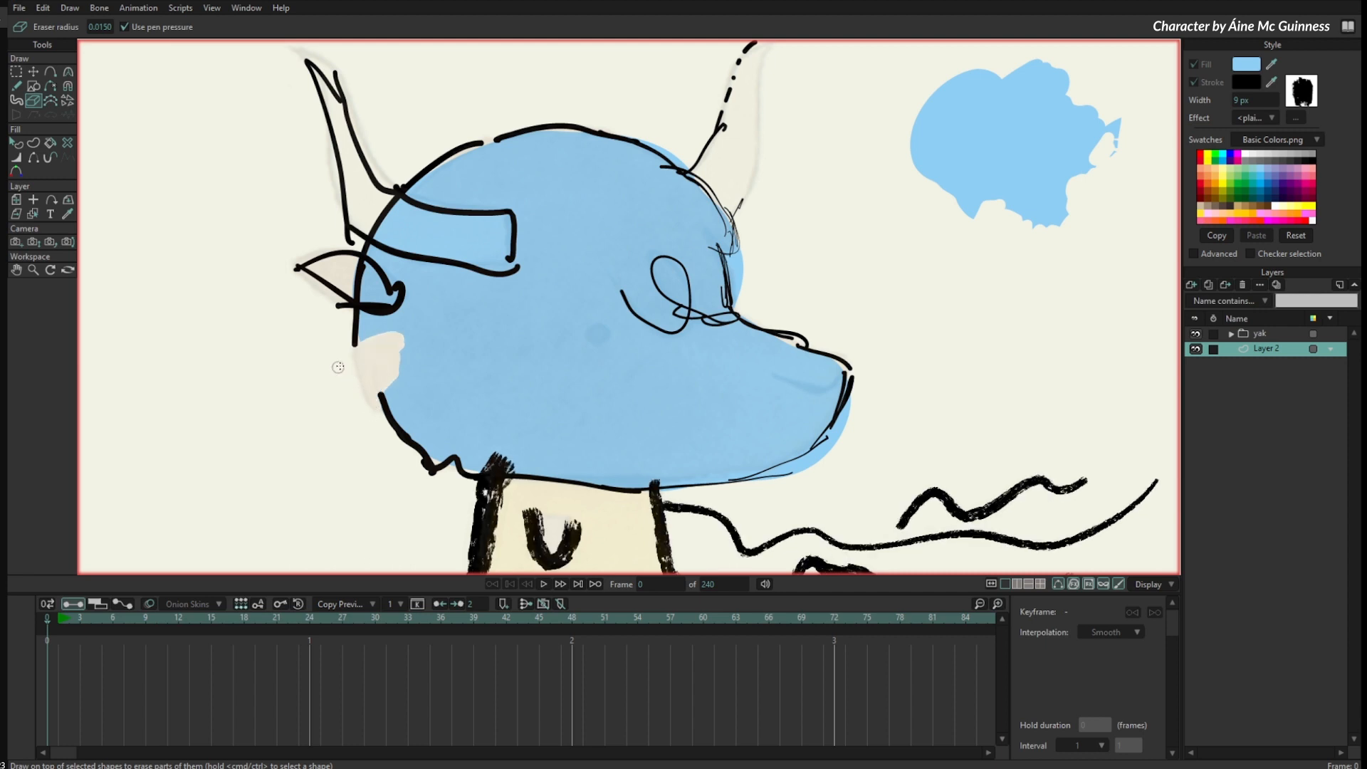
mouse_move(420, 456)
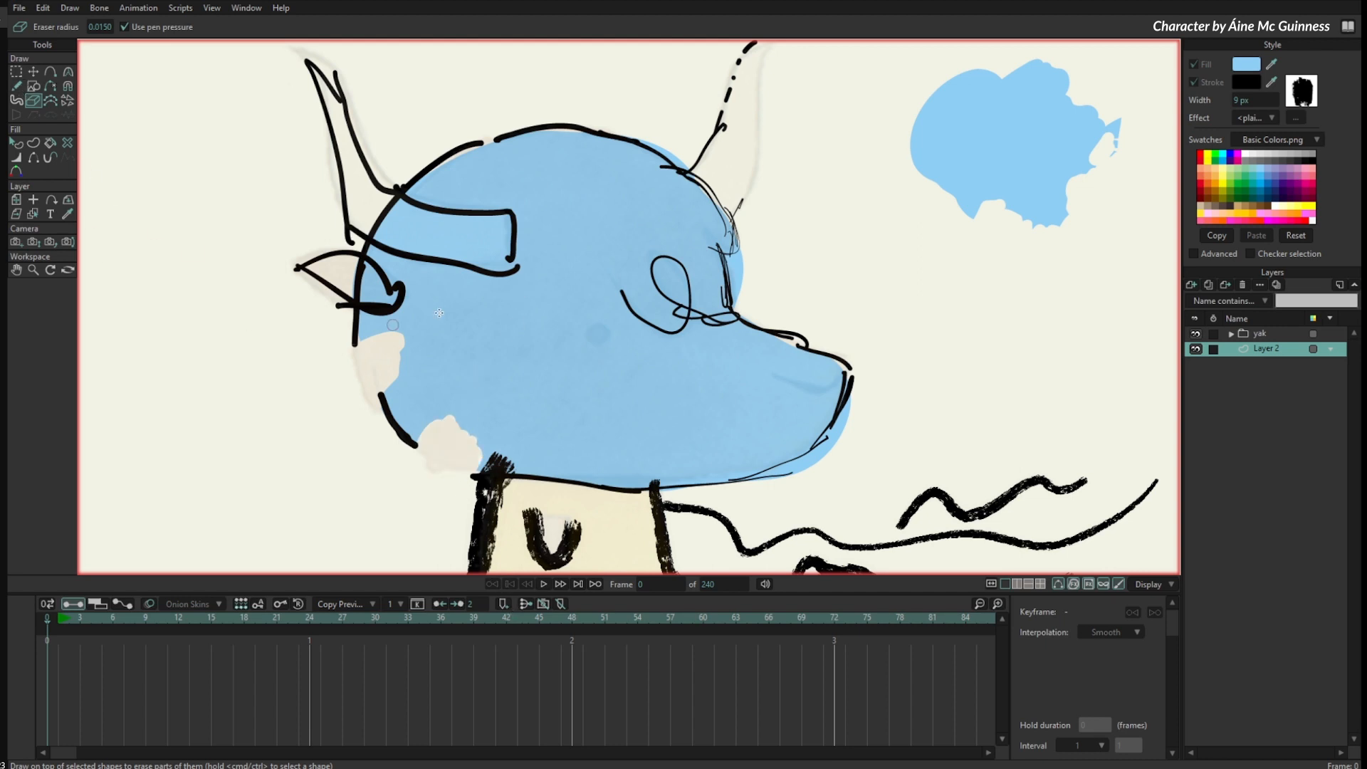
Step: Select the blue head fill shape and erase it along the top of the head
left_click(16, 142)
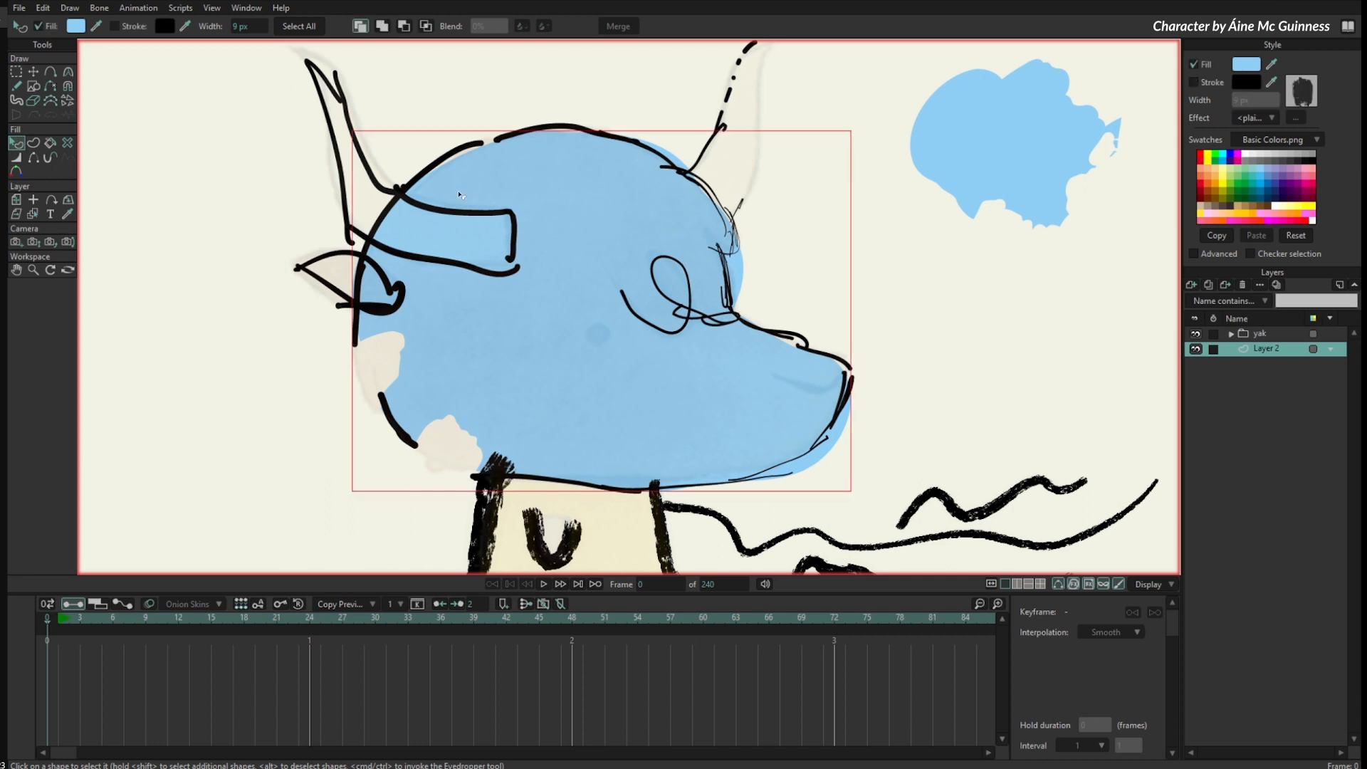
mouse_move(713, 455)
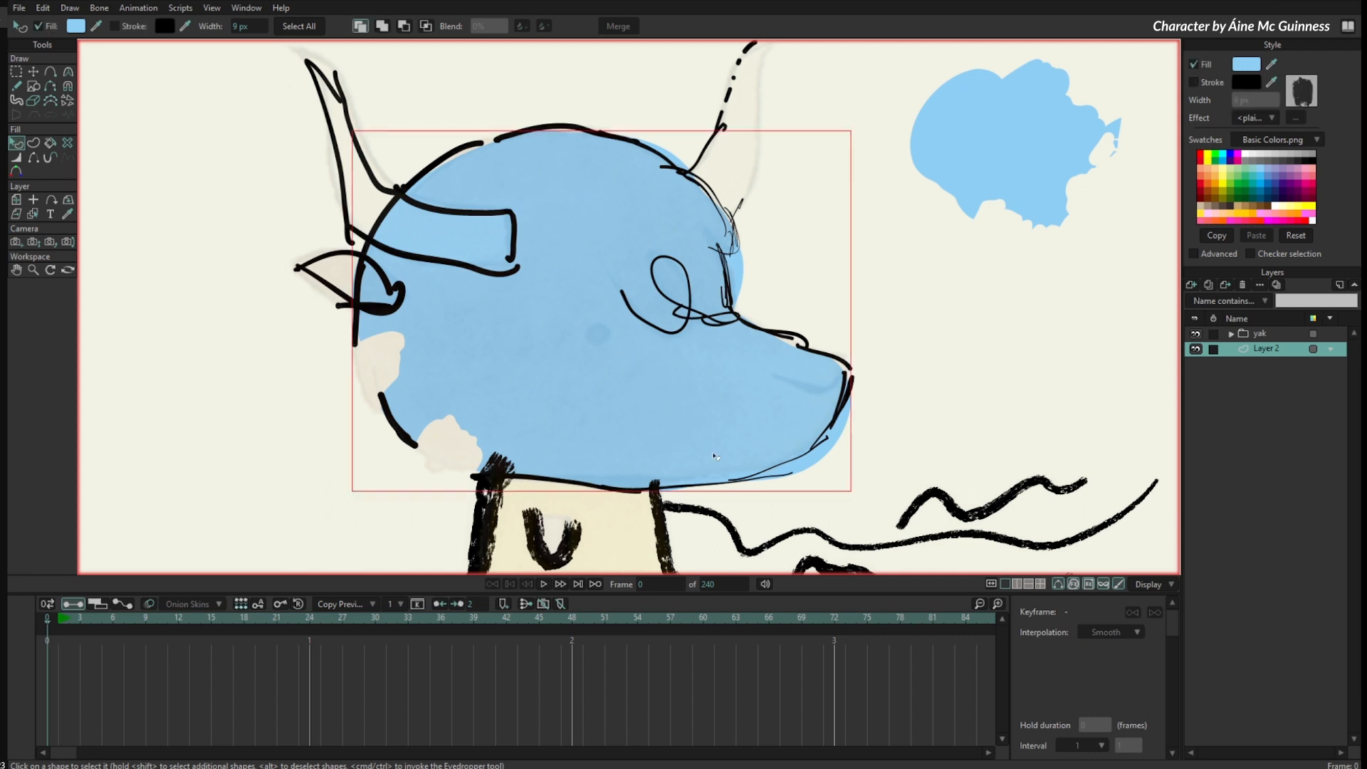
mouse_move(502, 189)
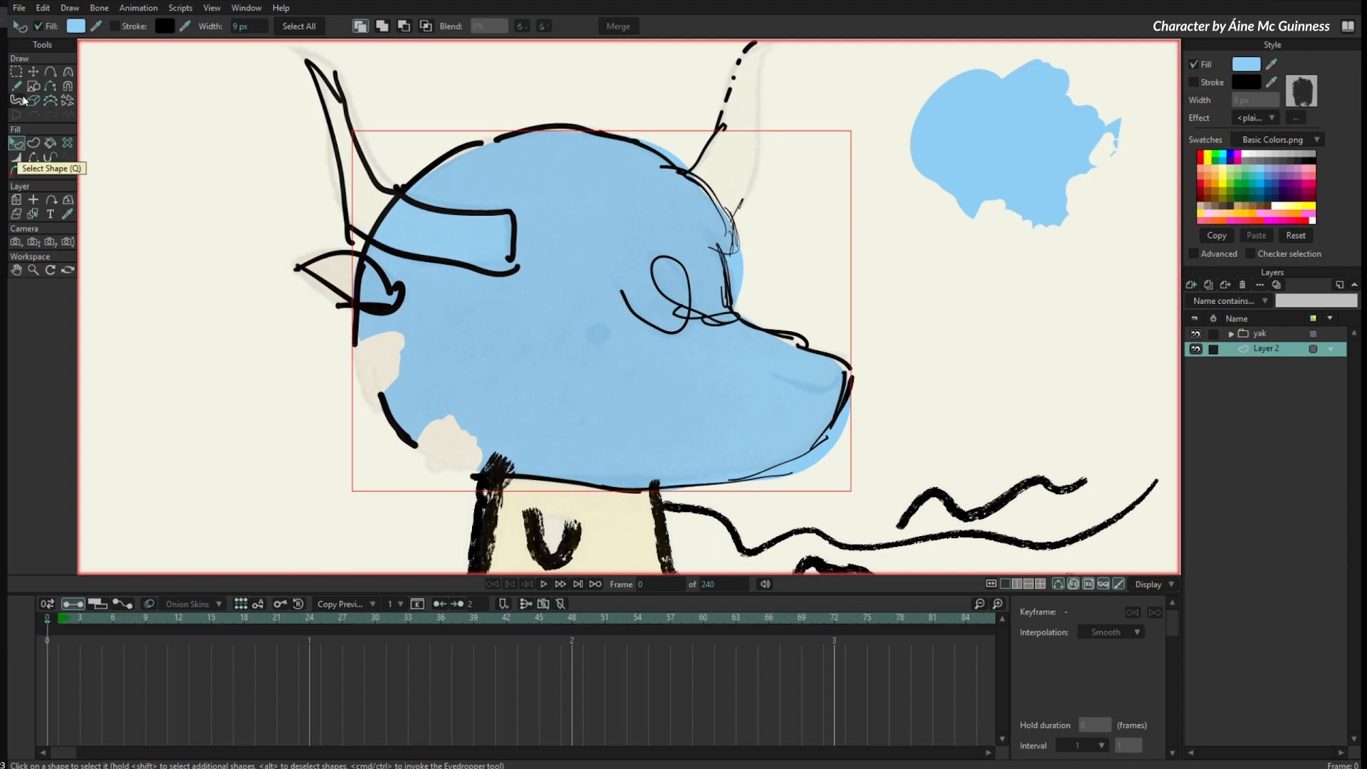
left_click(16, 99)
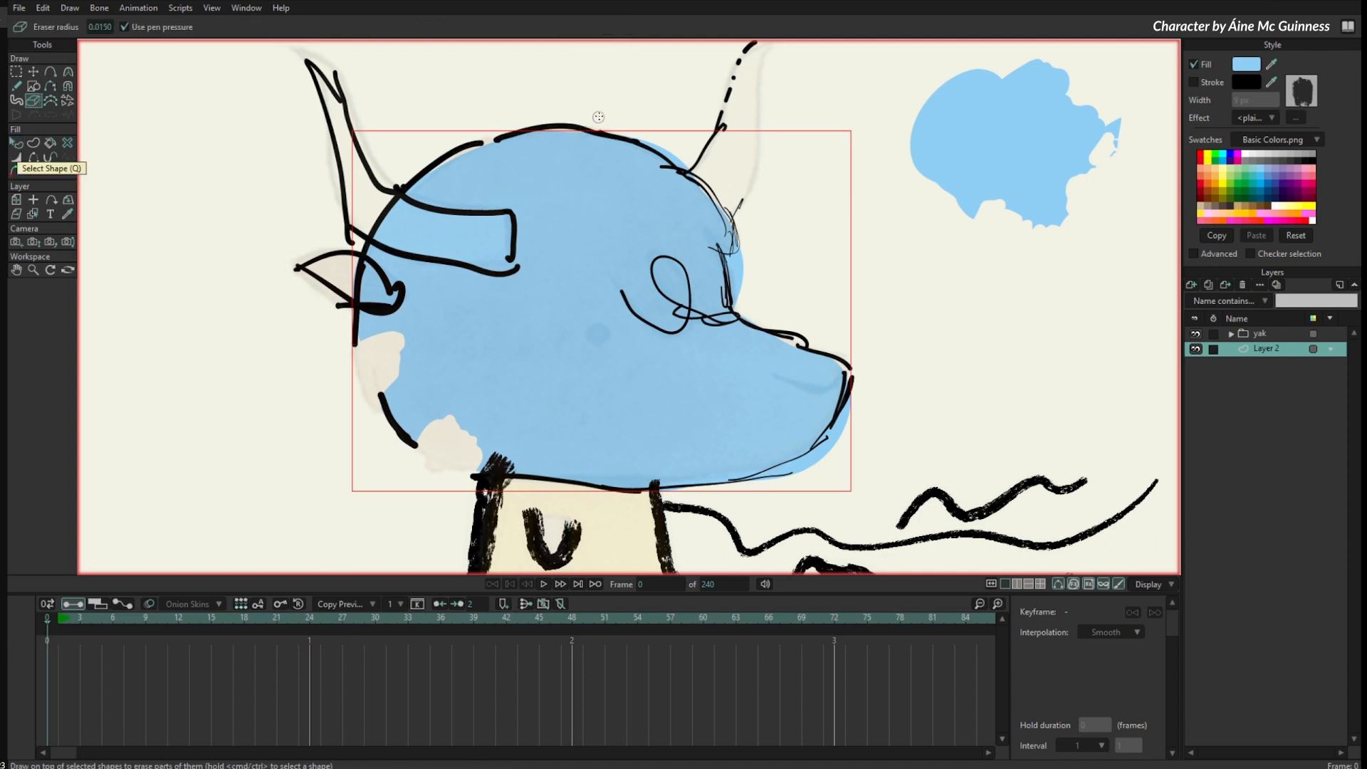
left_click_drag(579, 136, 658, 169)
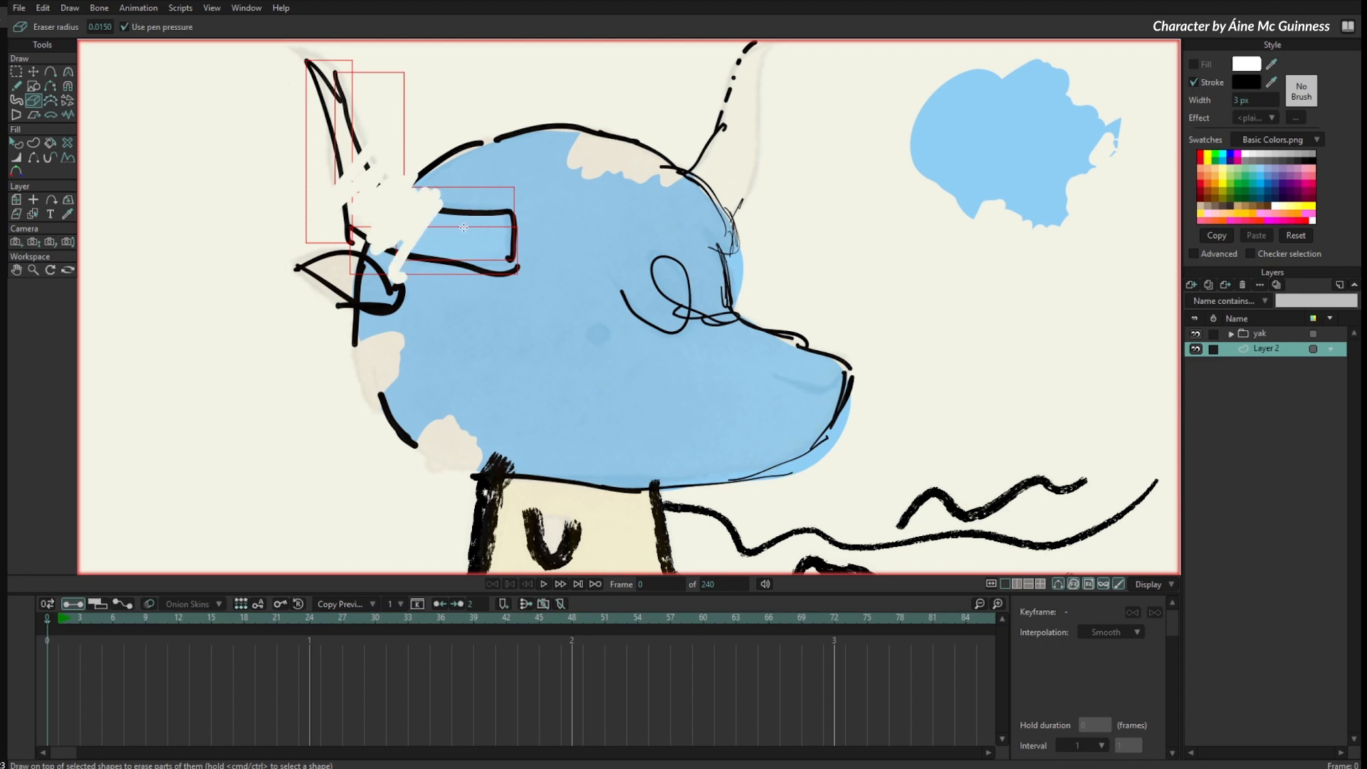
left_click_drag(461, 226, 501, 258)
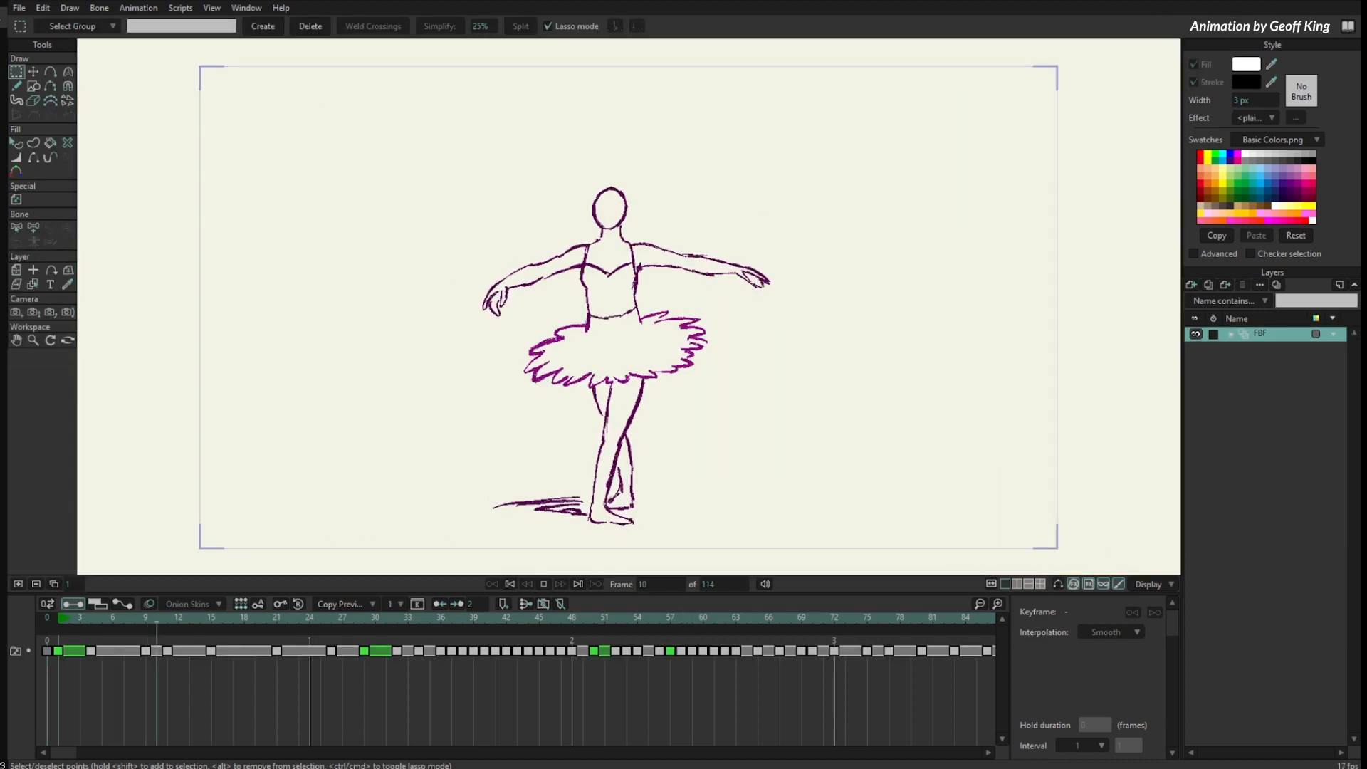
Step: Reshape the sharp peak on the tutu's edge into a rounded curve
left_click(680, 633)
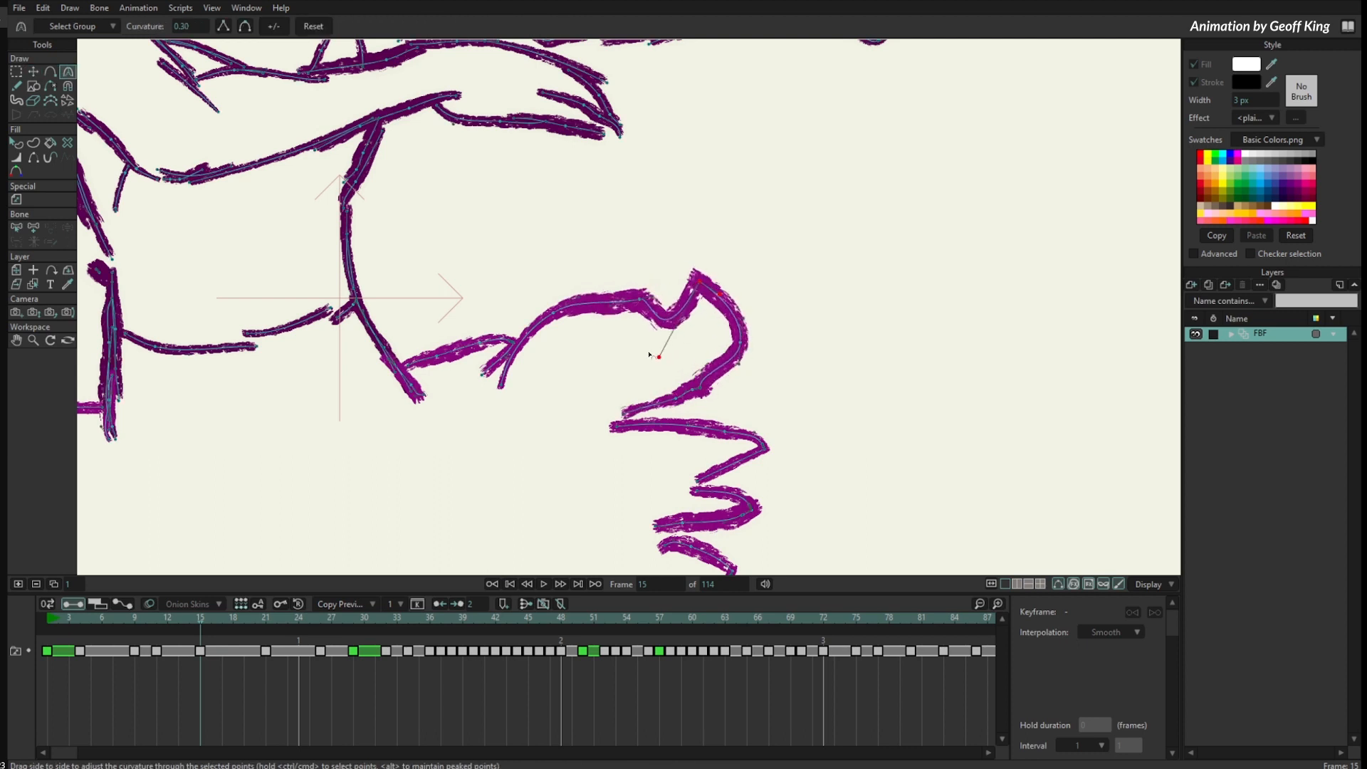
left_click_drag(658, 356, 756, 278)
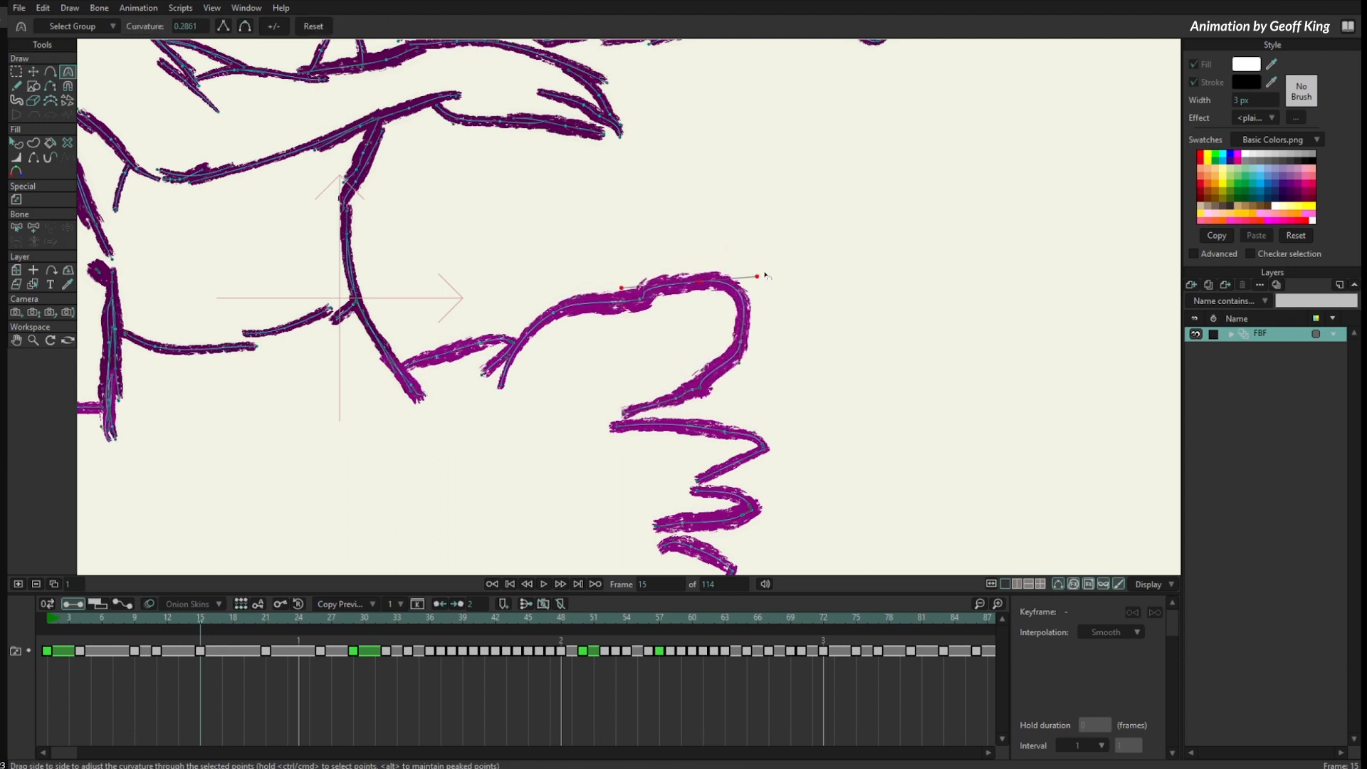
left_click_drag(756, 278, 692, 300)
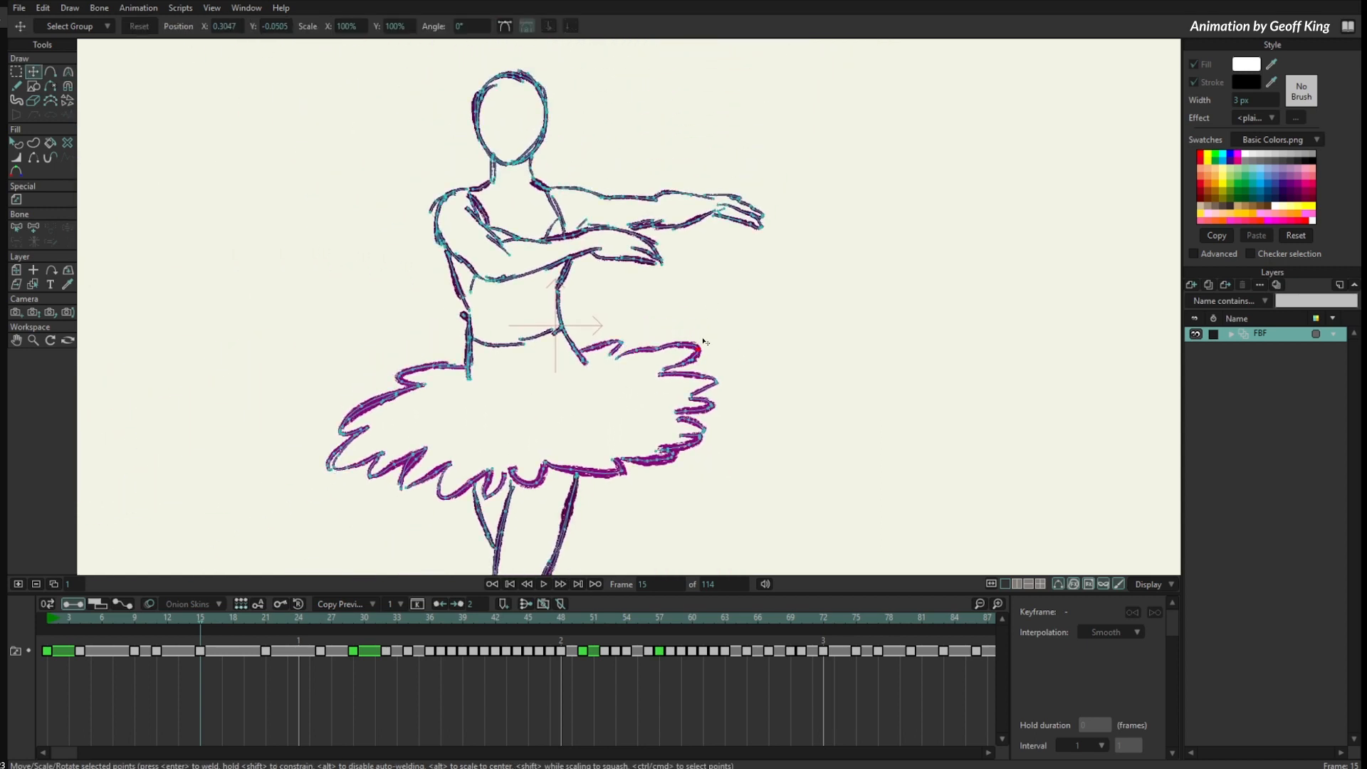
Step: Scrub through frames 46, 11, 15 and 25 to review the ballerina's poses
left_click(277, 650)
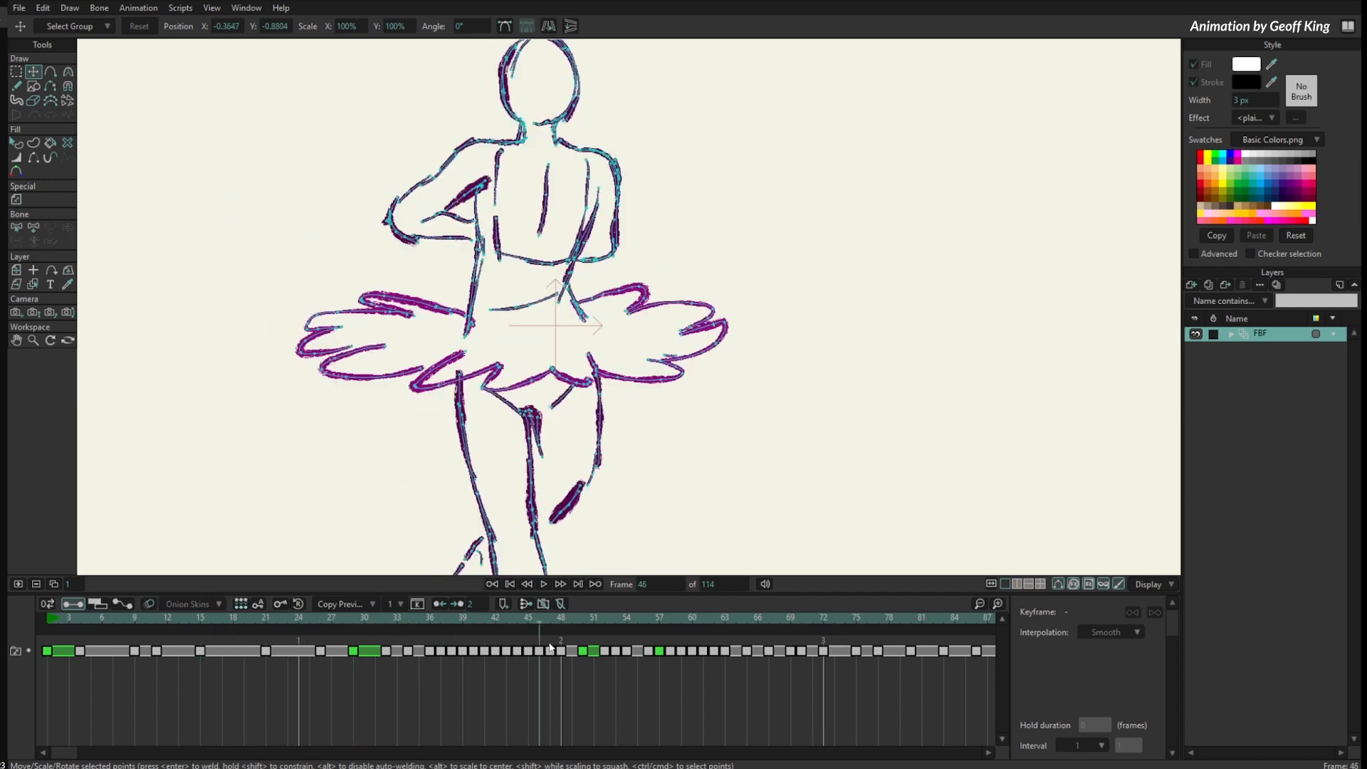
left_click(163, 628)
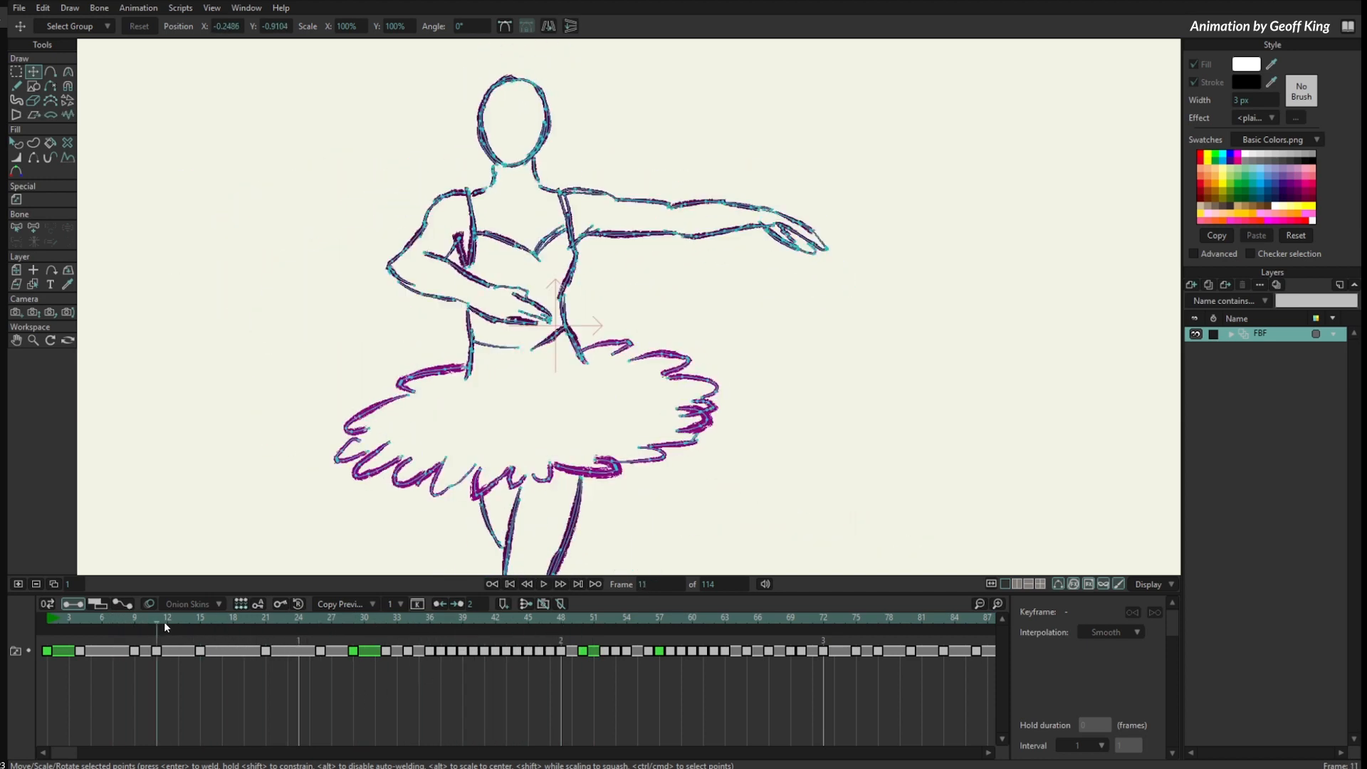
left_click(200, 617)
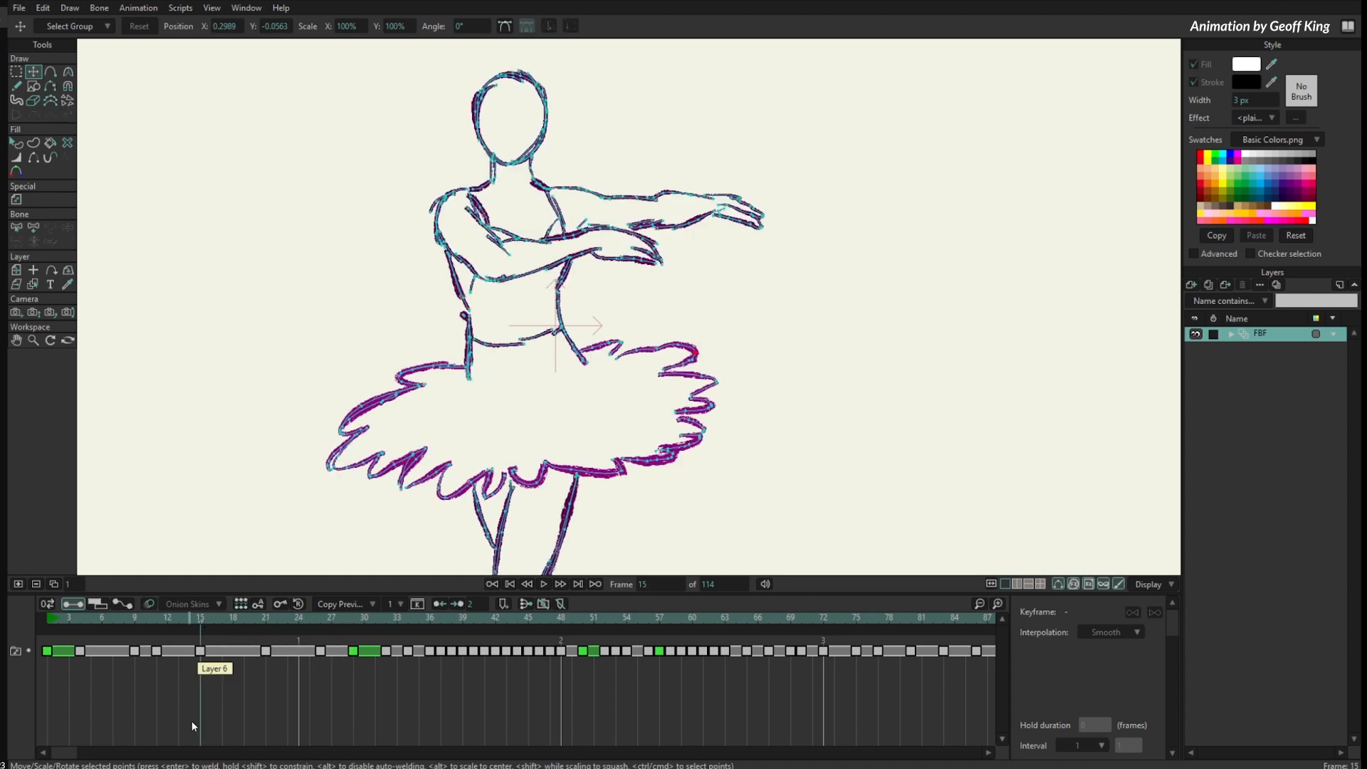
mouse_move(212, 622)
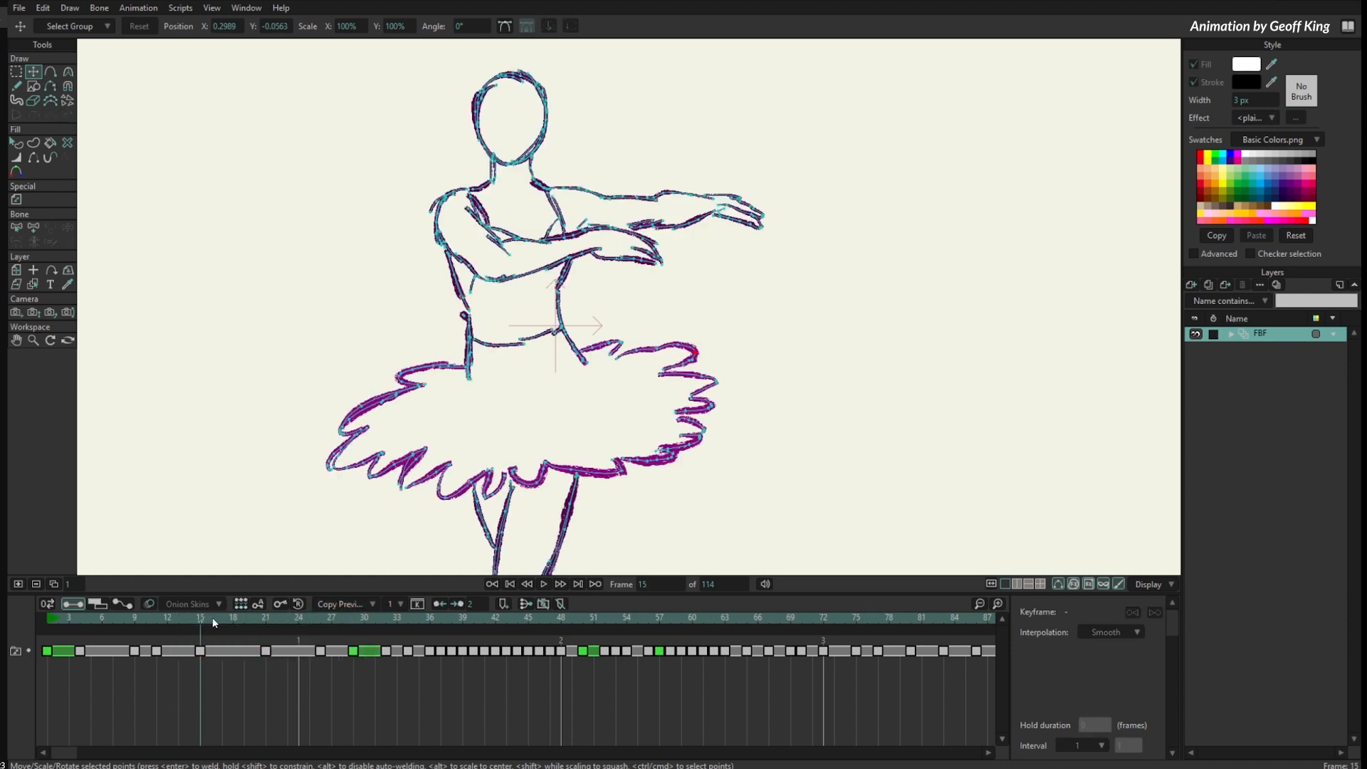
left_click(309, 651)
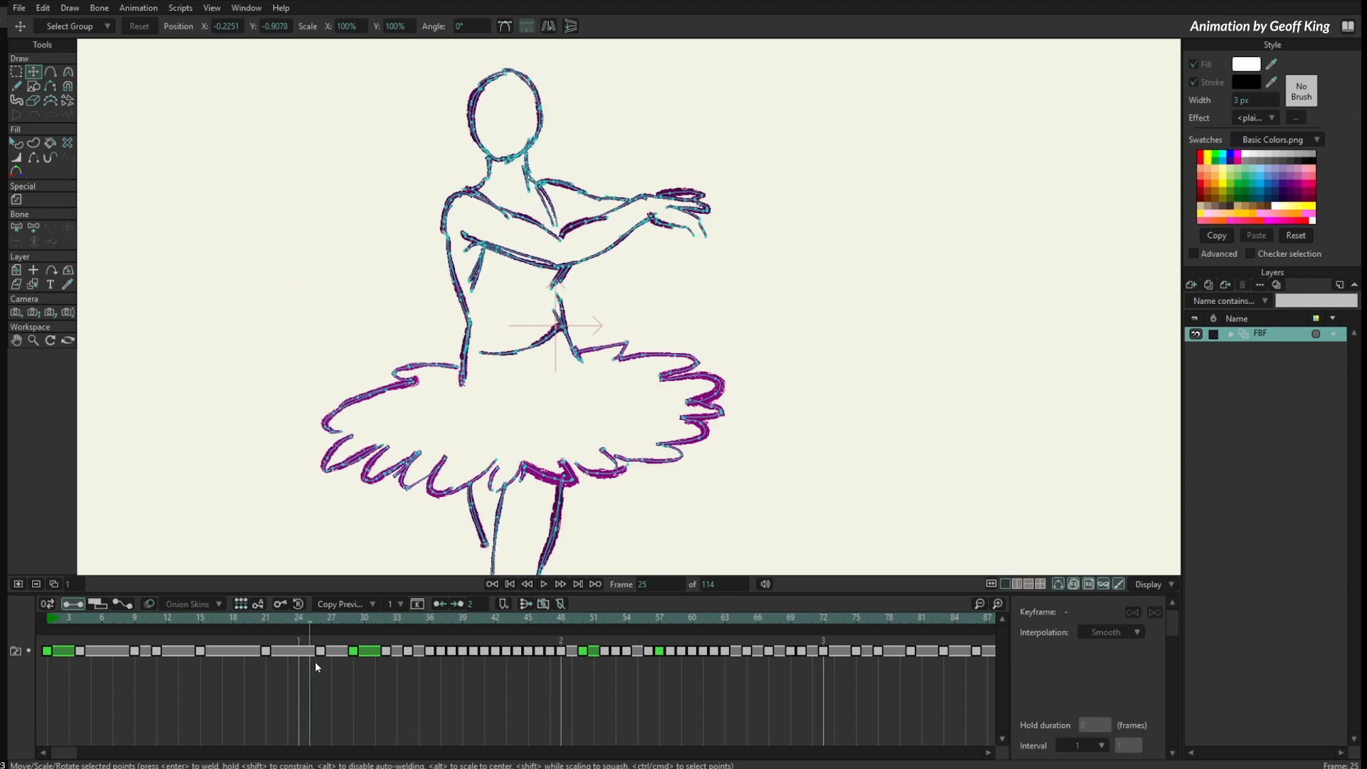